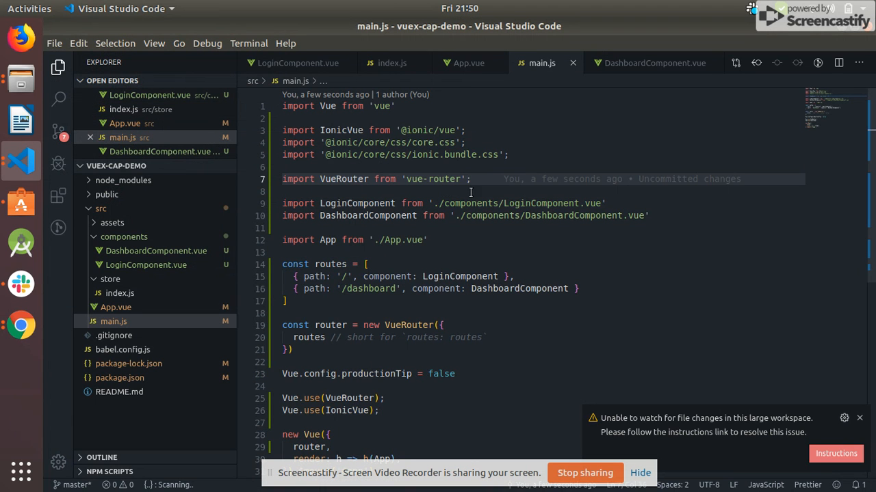
# Step: Add `import { store } from './store'` to main.js and add store to the new Vue options
pyautogui.write("import { store } from './store'")
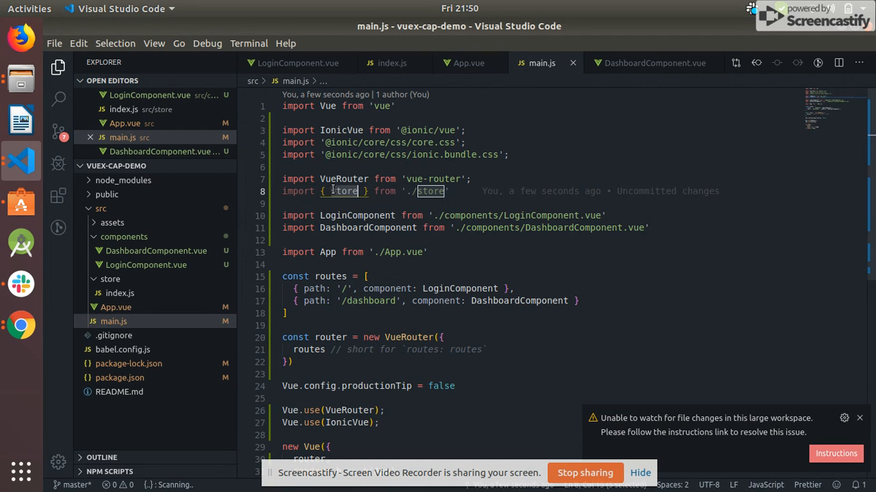
pyautogui.scroll(-3)
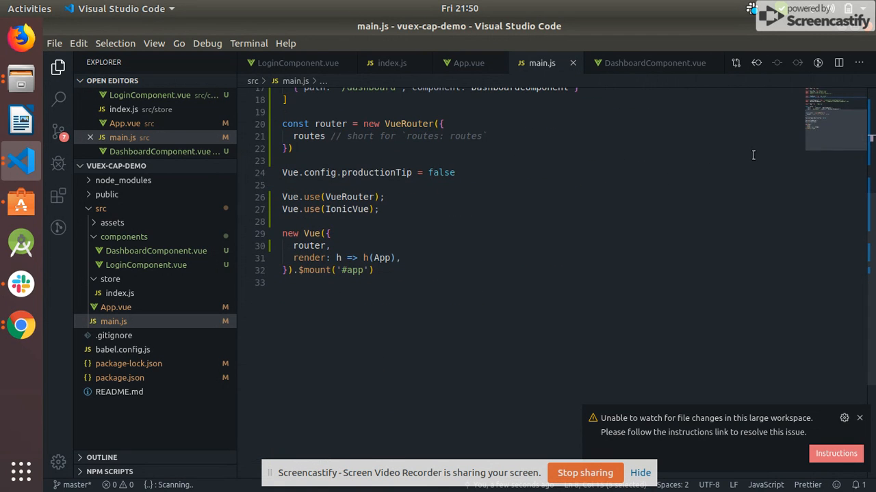
pyautogui.write('store')
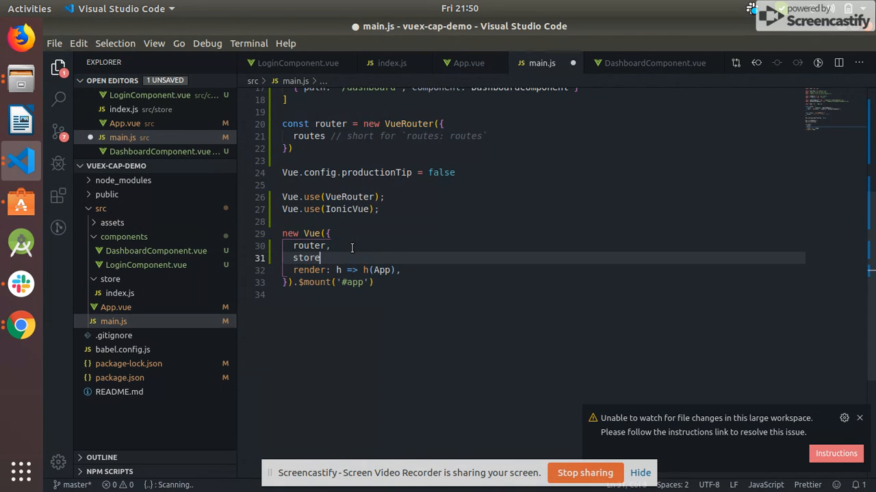
pyautogui.write(',')
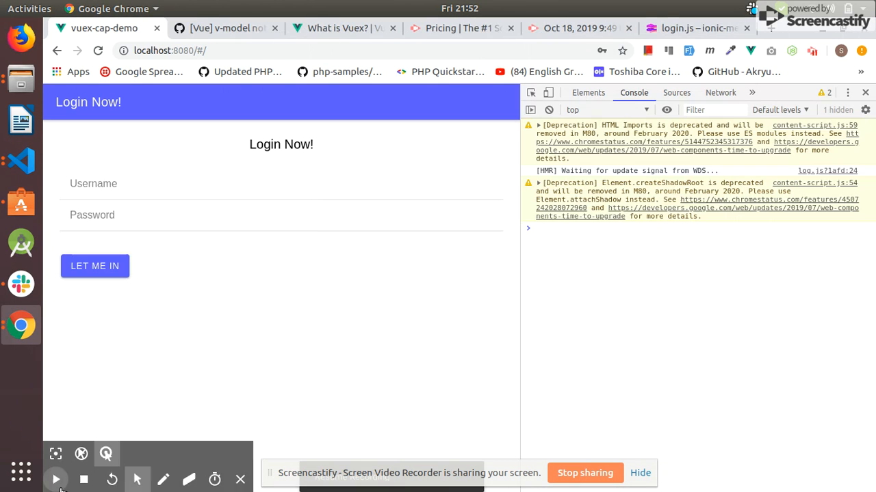
# Step: Log in on localhost:8080 with the test account, reach the dashboard, then select the URL
pyautogui.click(56, 480)
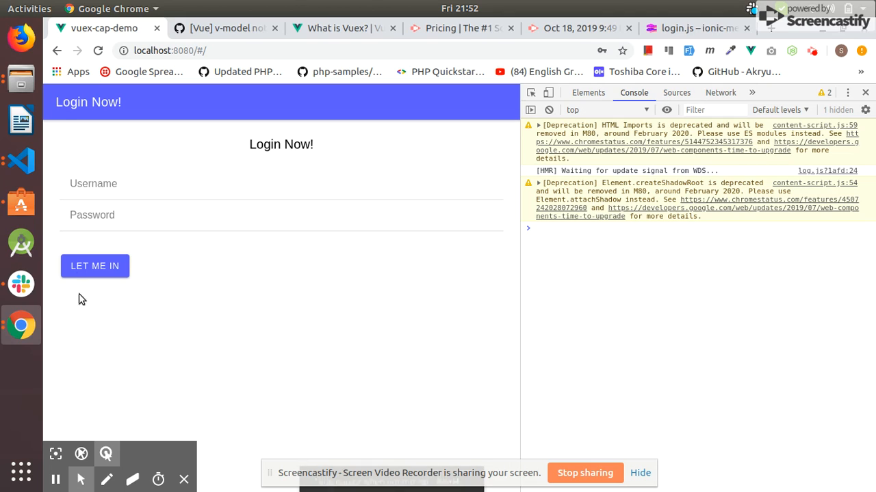
pyautogui.click(112, 184)
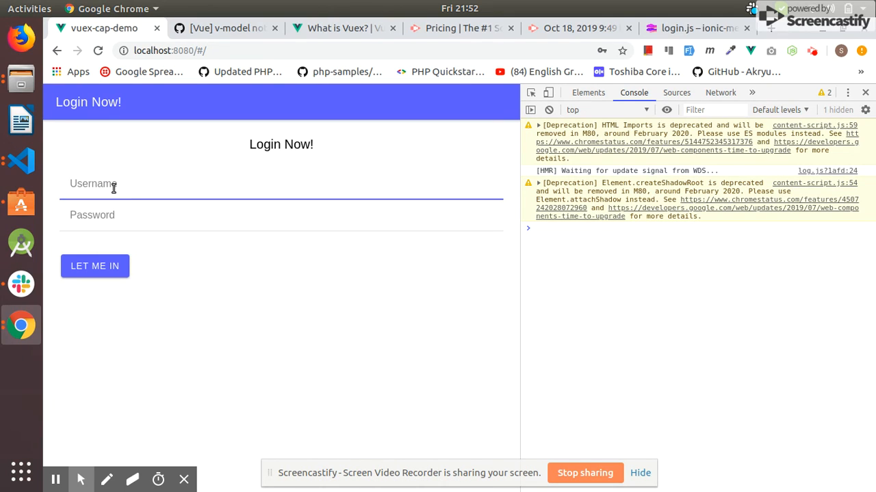
pyautogui.write('ionic#')
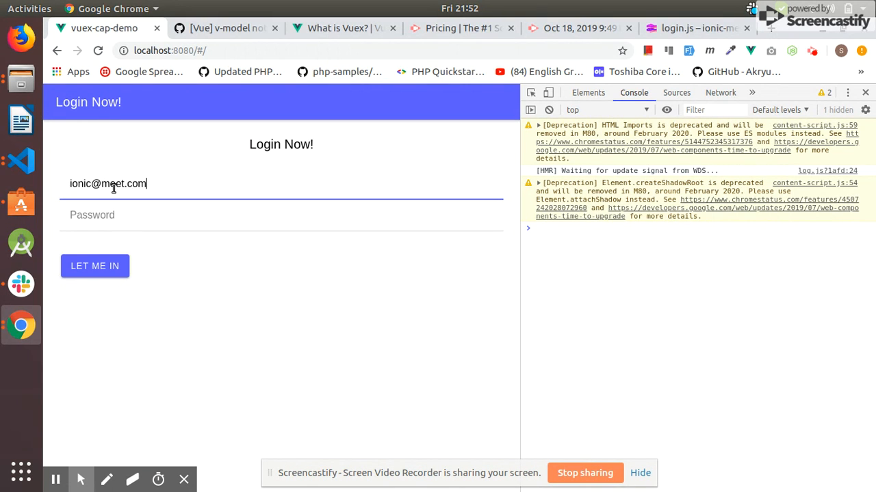
pyautogui.write('••')
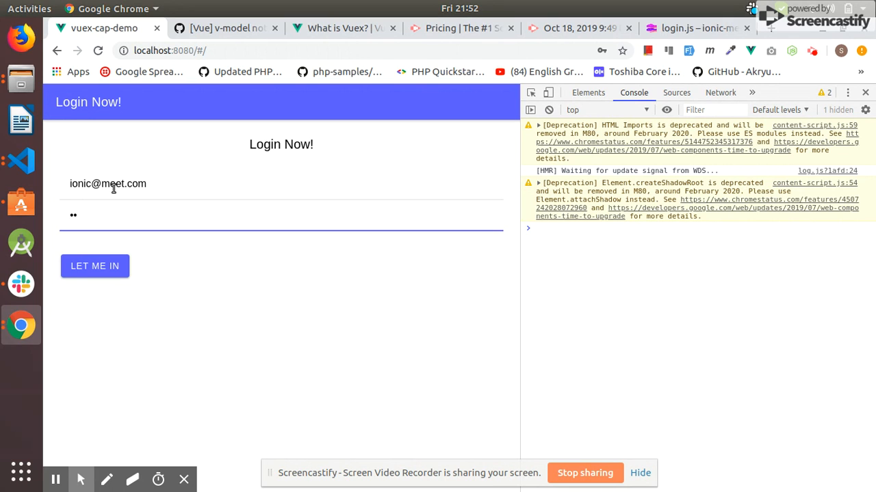
pyautogui.write('••')
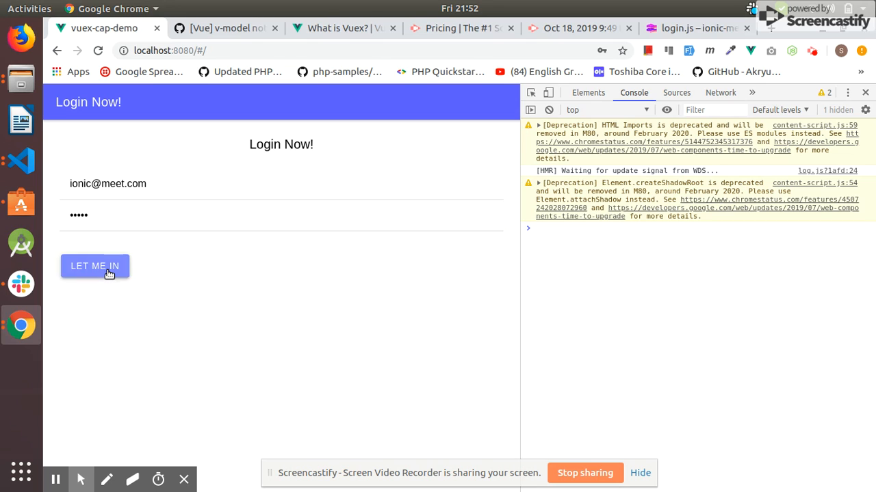
pyautogui.click(95, 266)
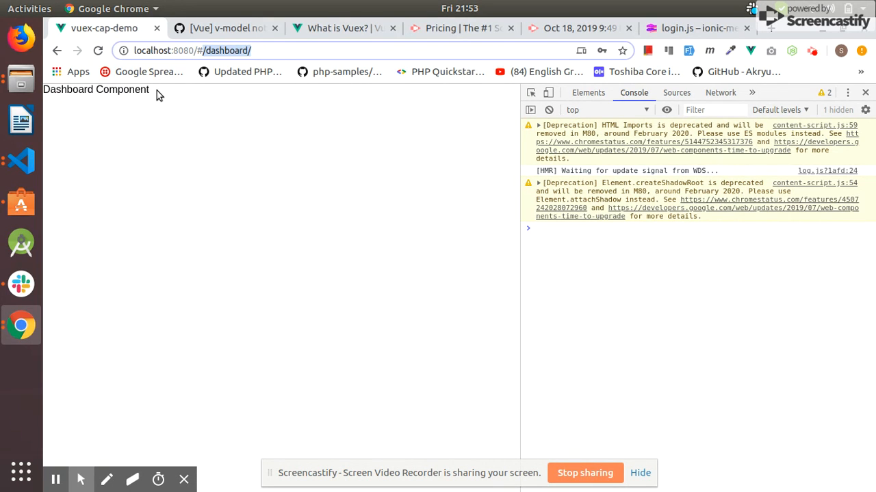
pyautogui.tripleClick(96, 90)
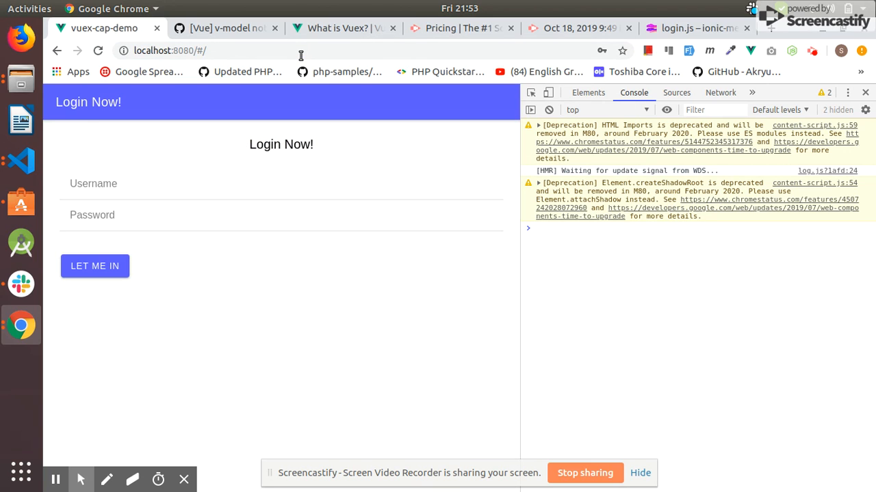
pyautogui.moveTo(100, 50)
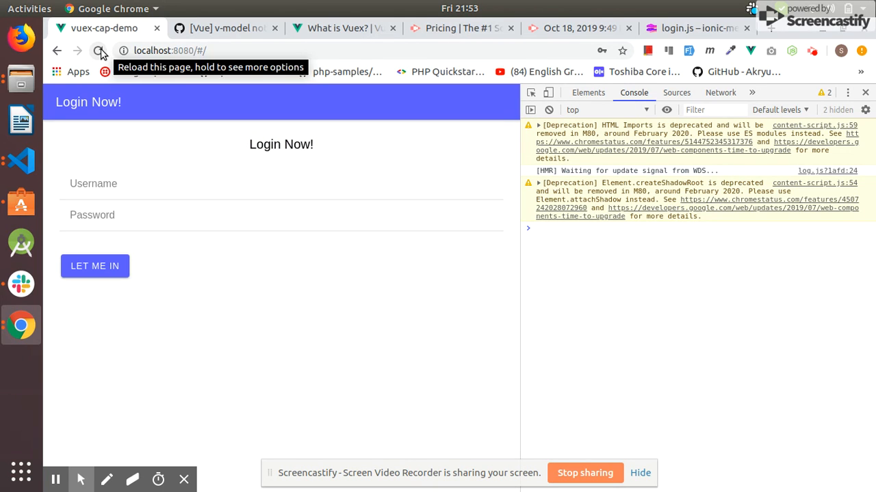
# Step: Reload the login page and retry logging in with a different username
pyautogui.click(100, 50)
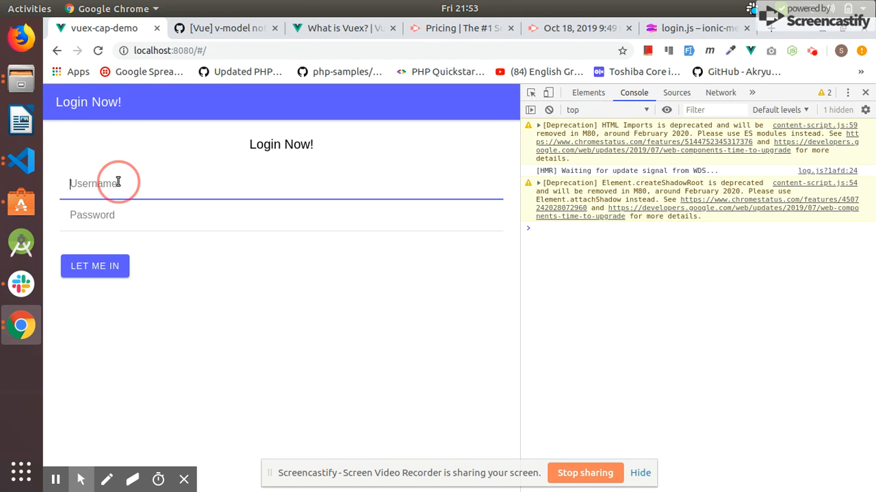
pyautogui.write('ionid')
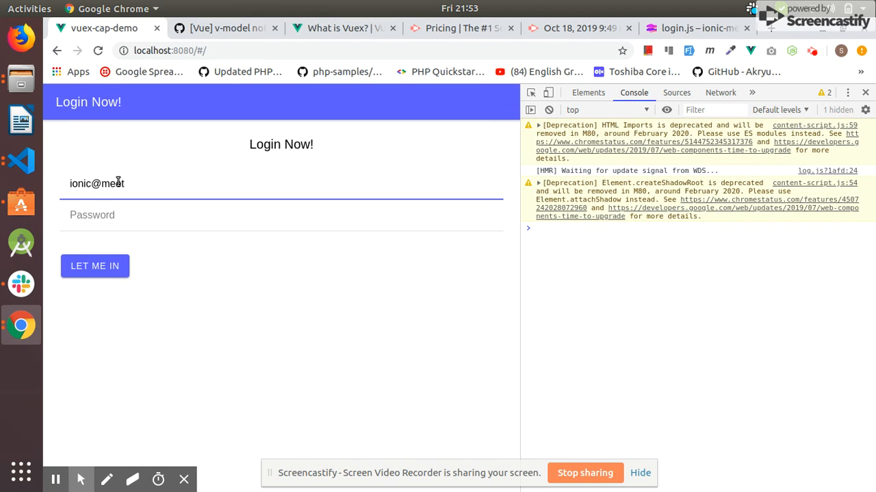
pyautogui.doubleClick(133, 183)
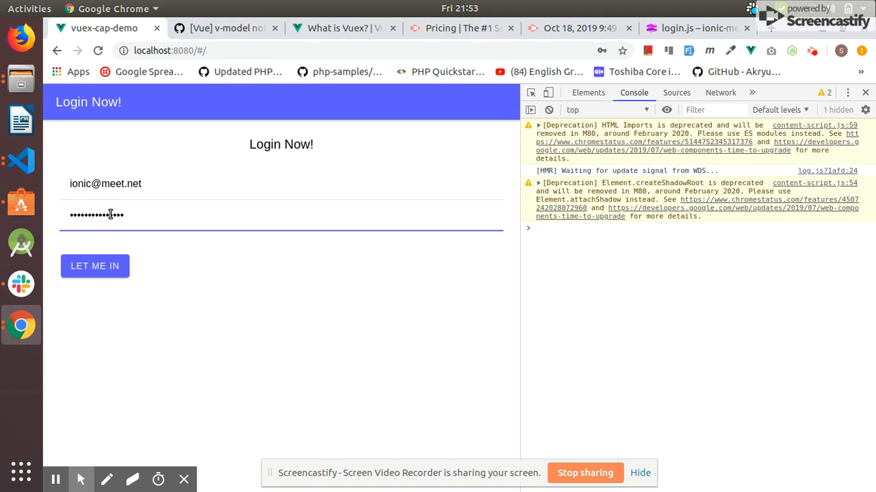
pyautogui.click(94, 266)
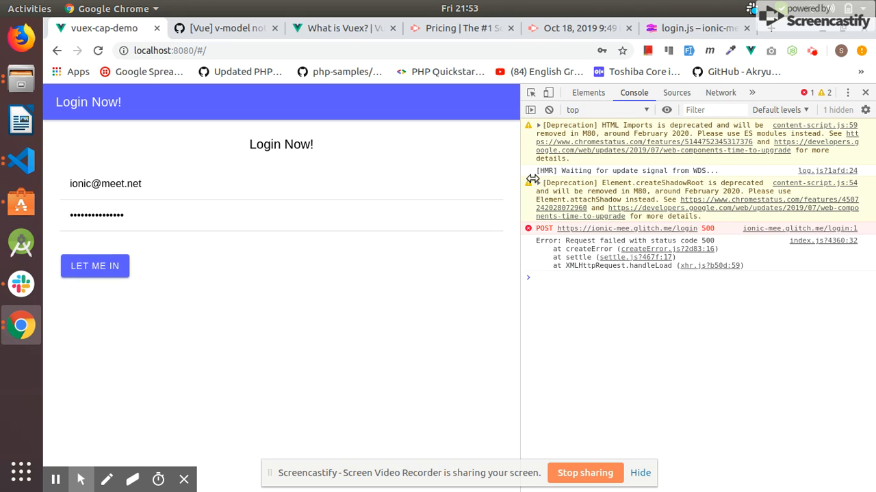
pyautogui.moveTo(566, 250)
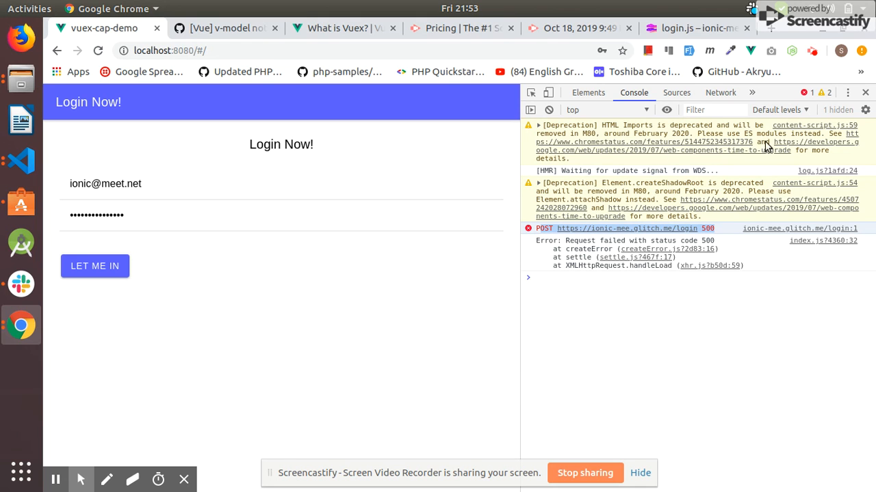
# Step: Inspect the 500 error in the Network and Elements panels, then view login.js
pyautogui.click(721, 93)
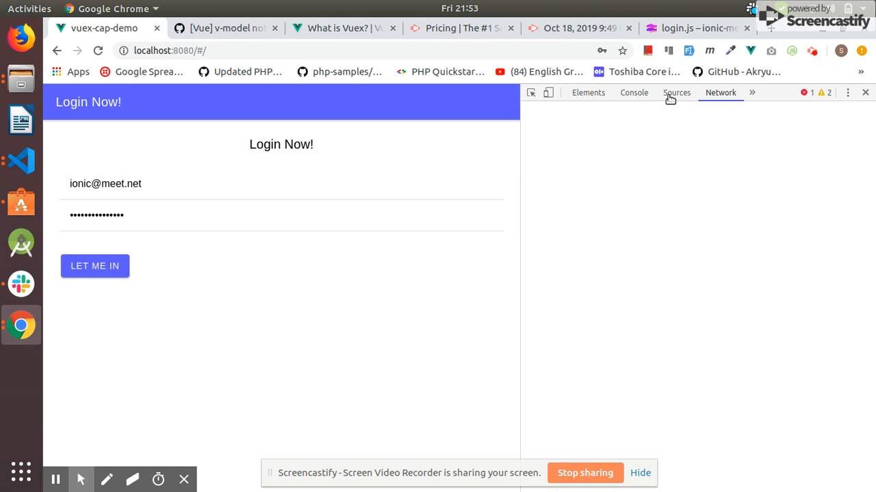
pyautogui.click(588, 92)
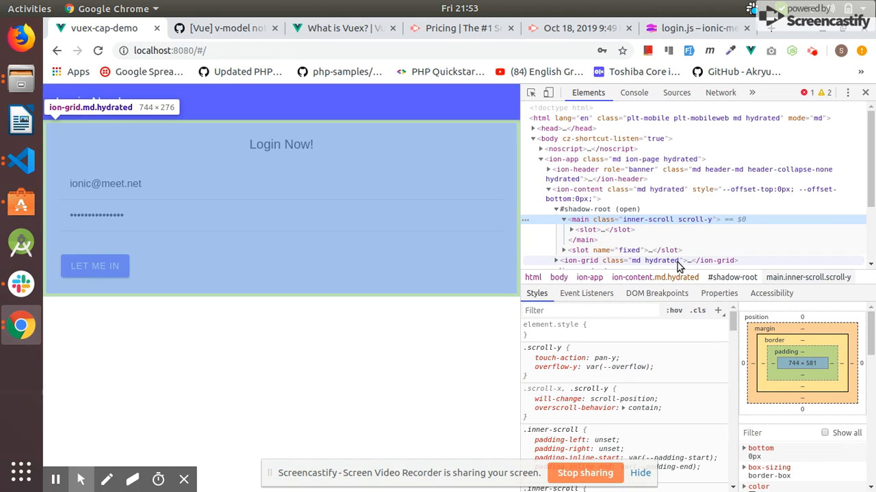
pyautogui.click(695, 28)
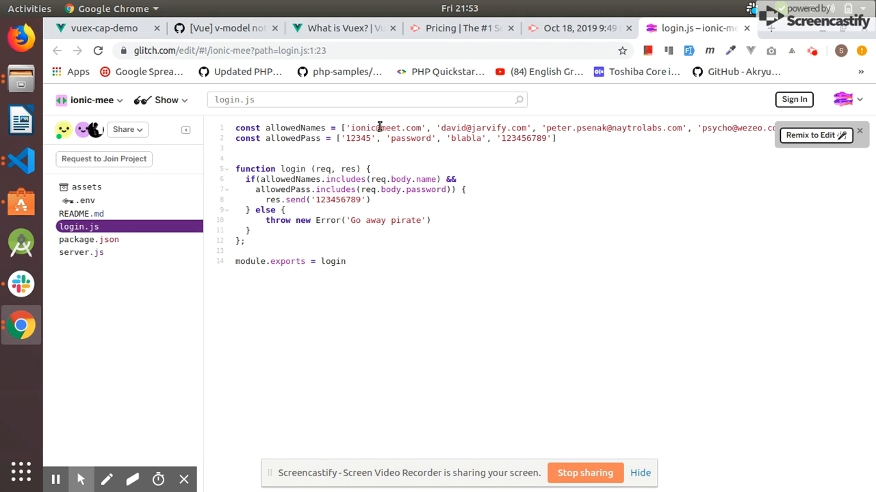
pyautogui.doubleClick(382, 128)
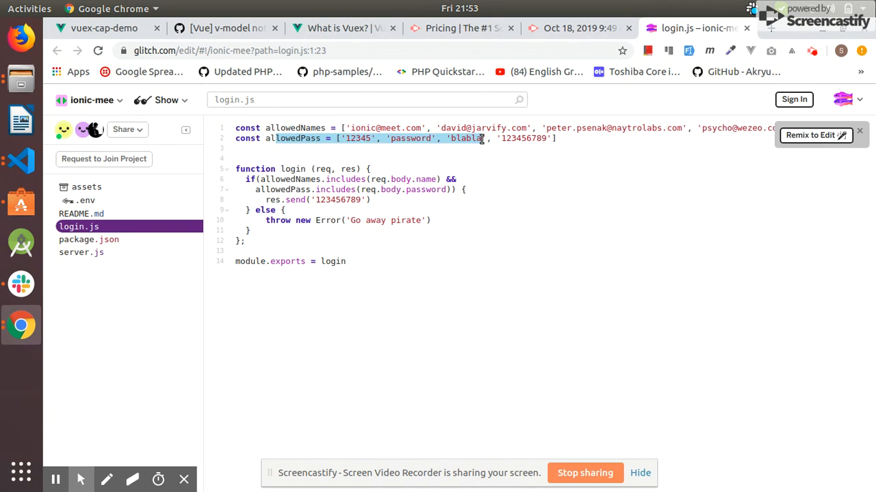
pyautogui.click(344, 138)
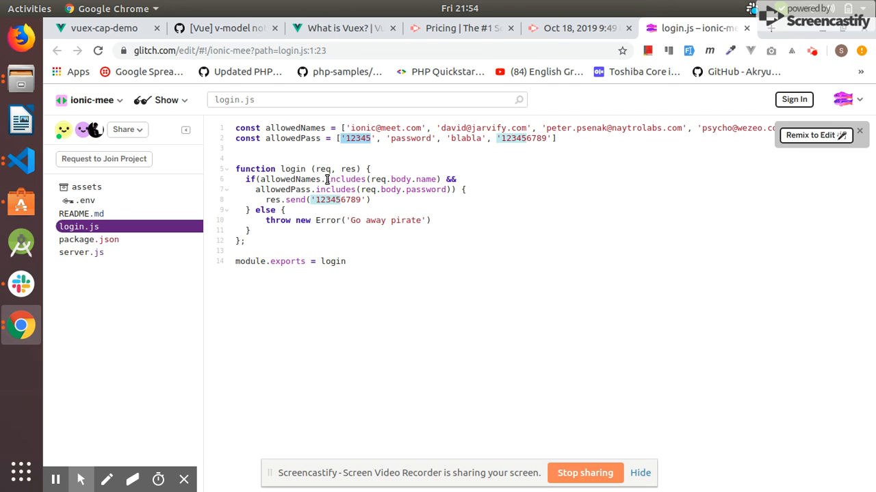
pyautogui.tripleClick(318, 199)
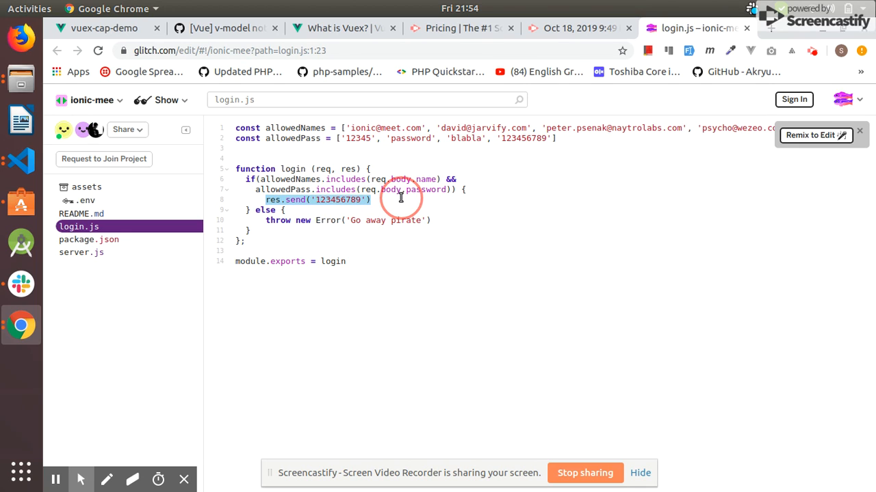
pyautogui.click(267, 199)
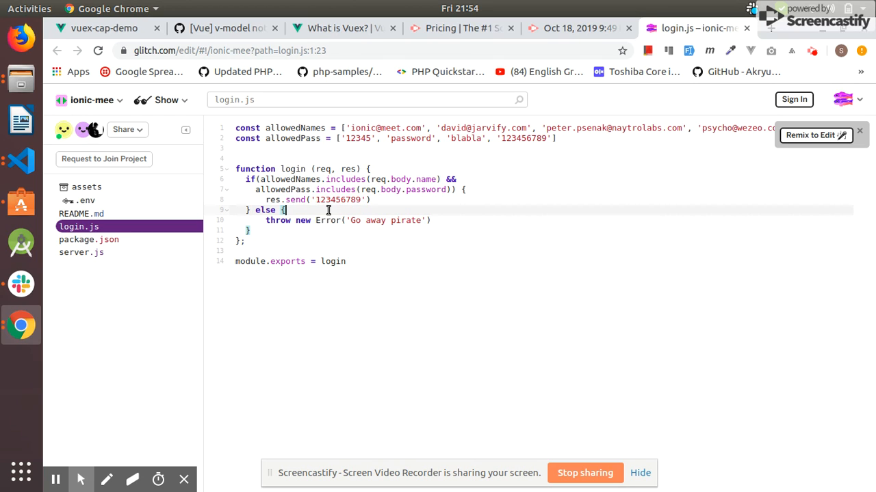
pyautogui.click(359, 128)
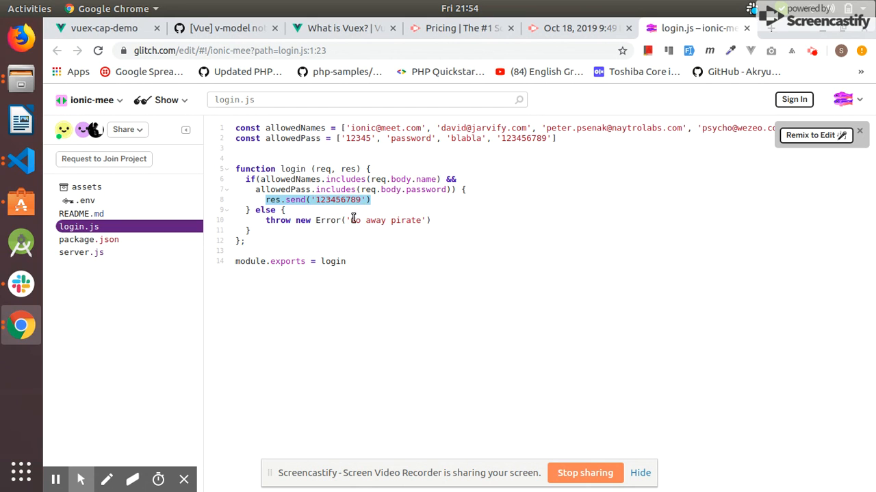
pyautogui.click(452, 220)
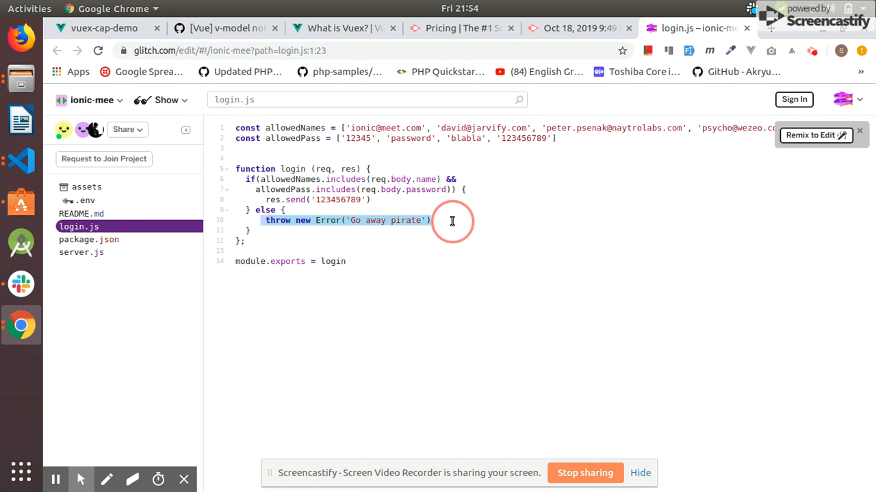
pyautogui.click(103, 28)
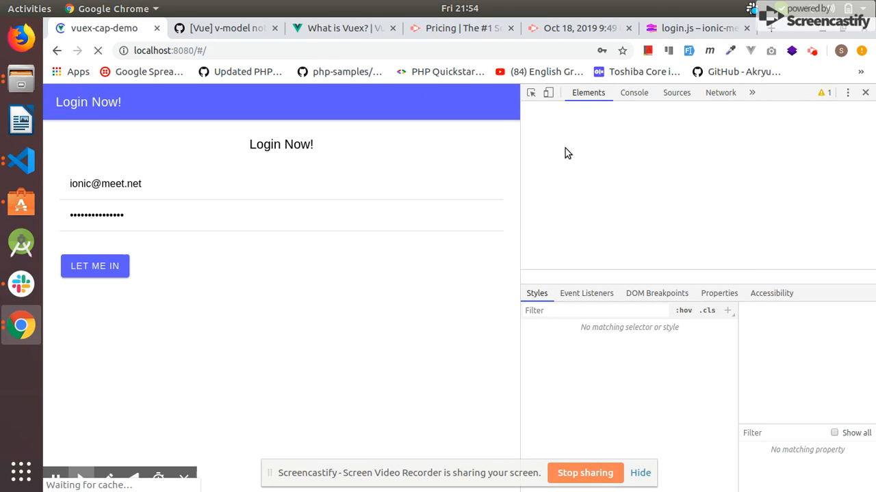
# Step: Dock DevTools below the page and open the Vue panel's Vuex store view
pyautogui.click(98, 51)
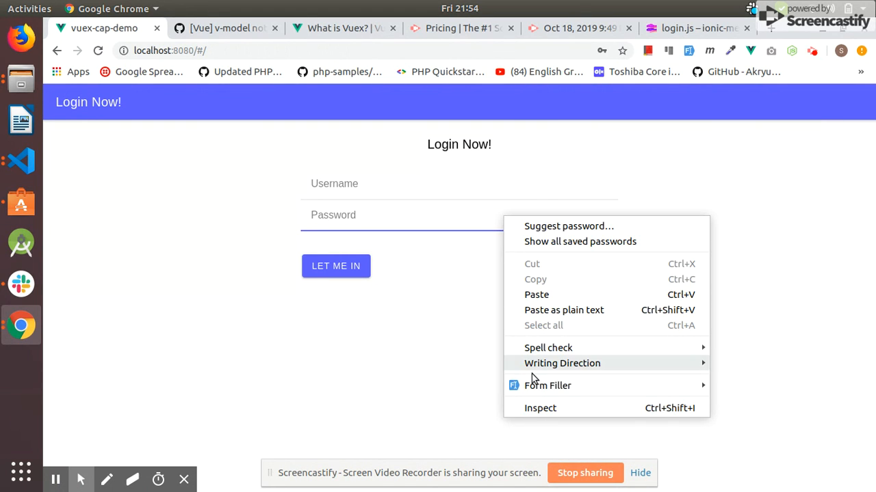
pyautogui.click(539, 407)
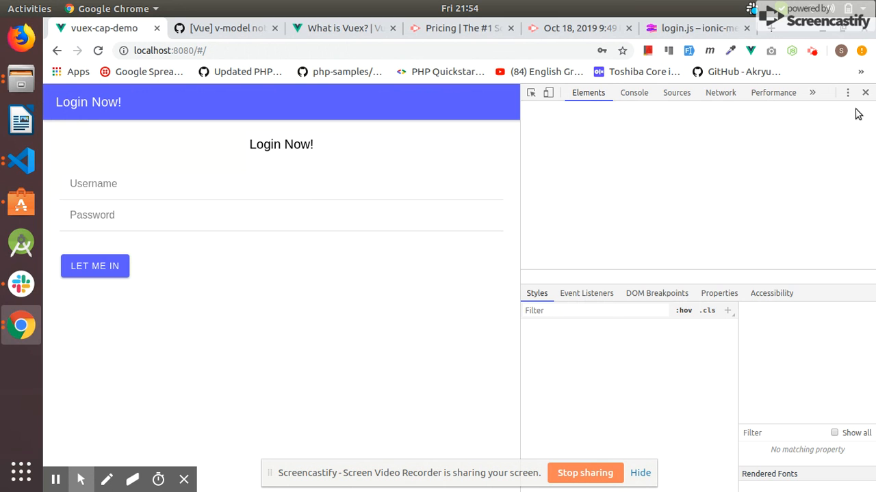
pyautogui.click(847, 92)
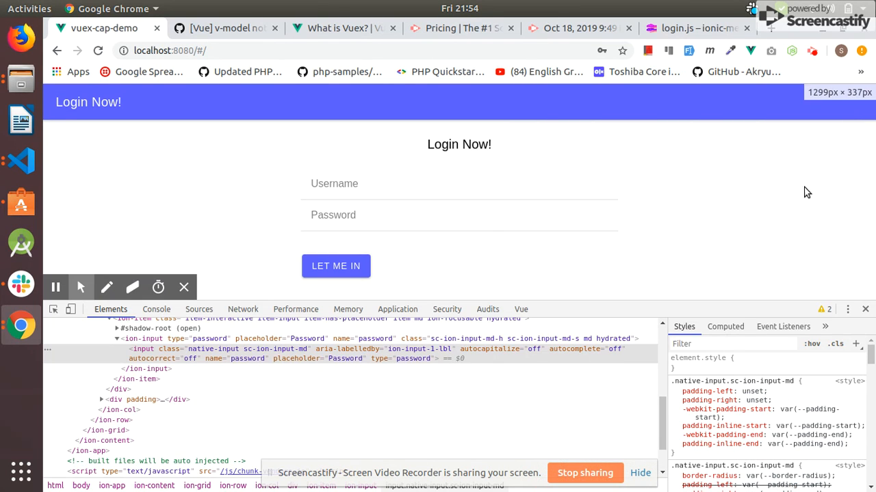
pyautogui.click(520, 309)
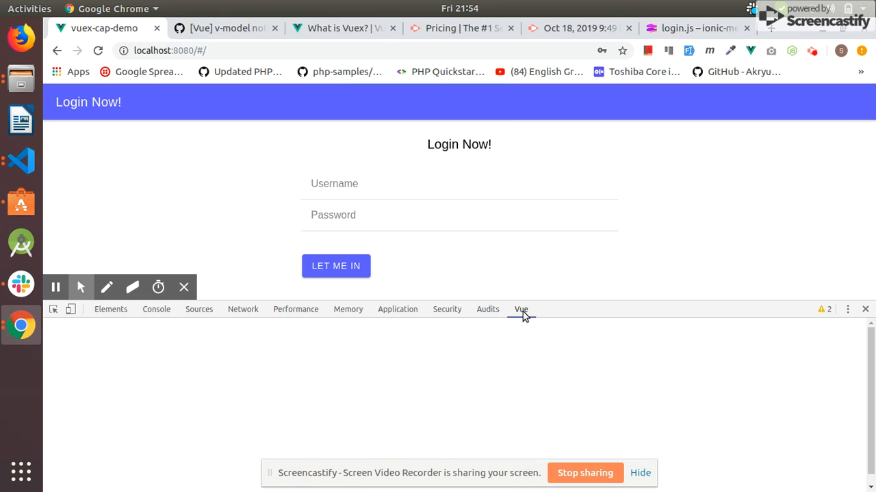
pyautogui.click(521, 309)
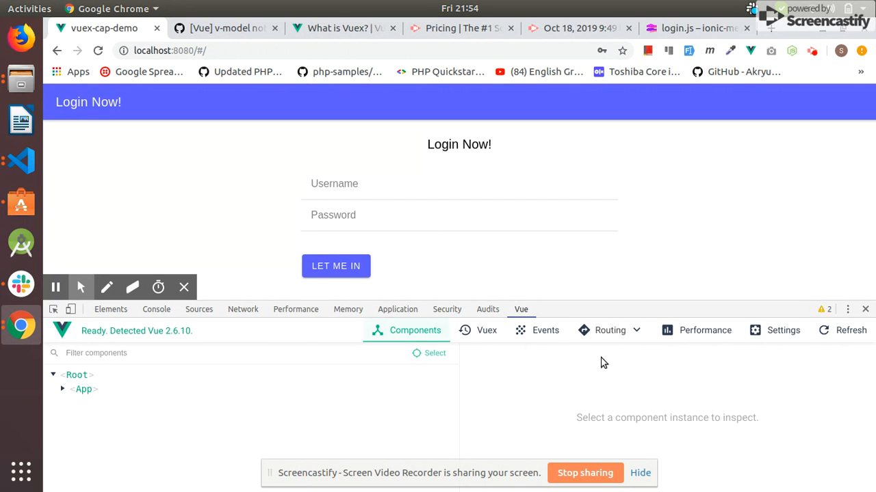
pyautogui.click(486, 331)
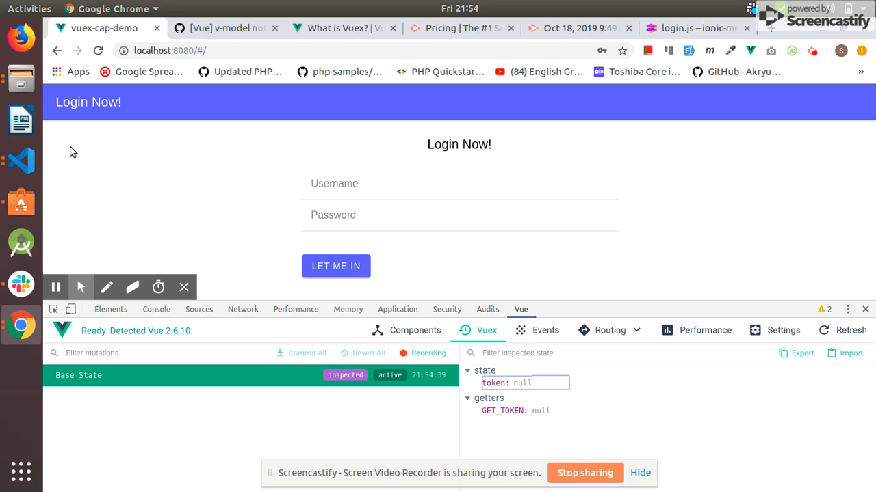
# Step: Open the vuex-cap-demo project's store index.js showing the null token state
pyautogui.click(22, 168)
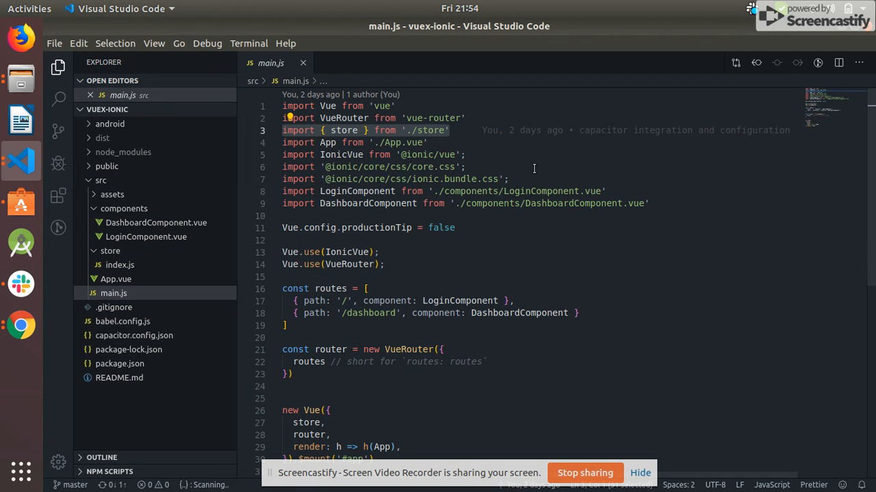
pyautogui.moveTo(165, 166)
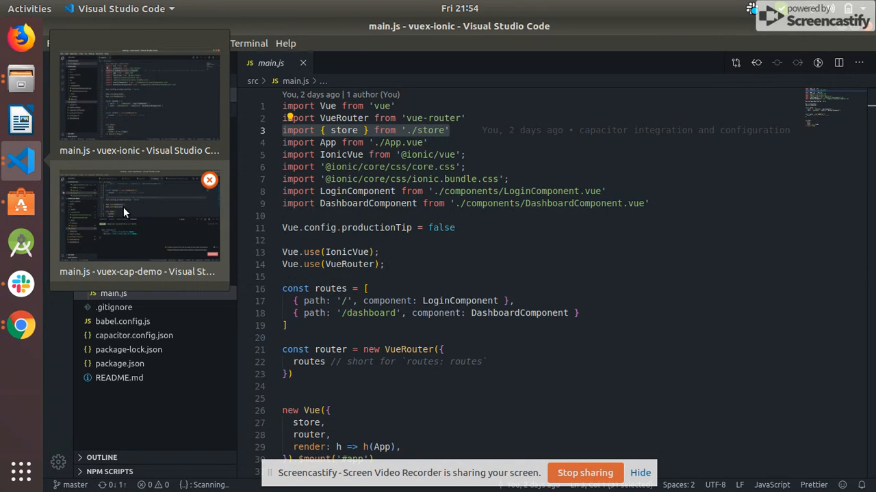
pyautogui.click(136, 216)
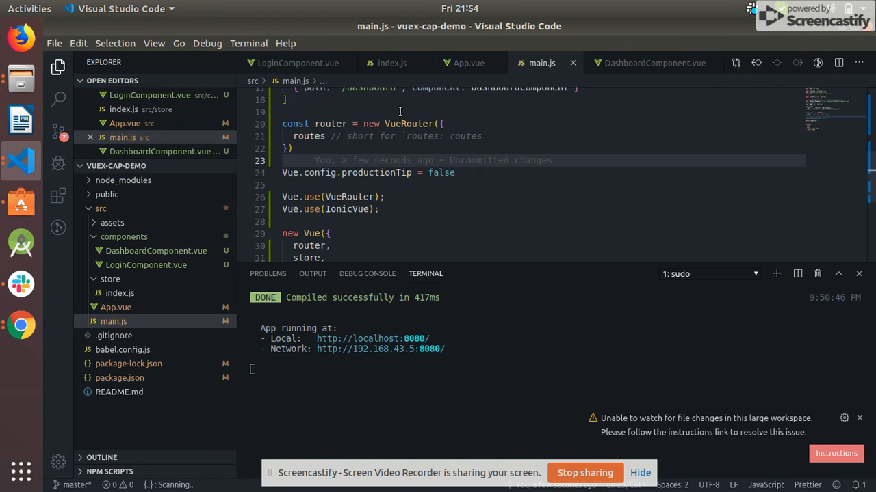
pyautogui.click(393, 63)
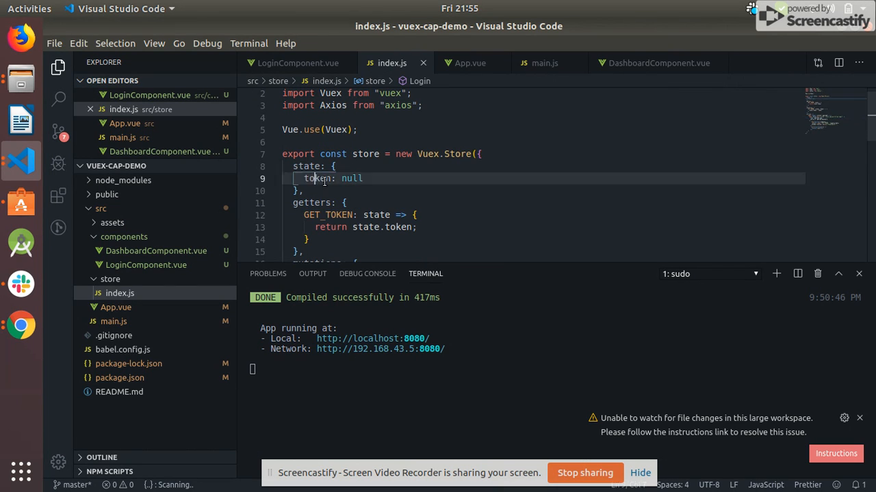
pyautogui.moveTo(23, 323)
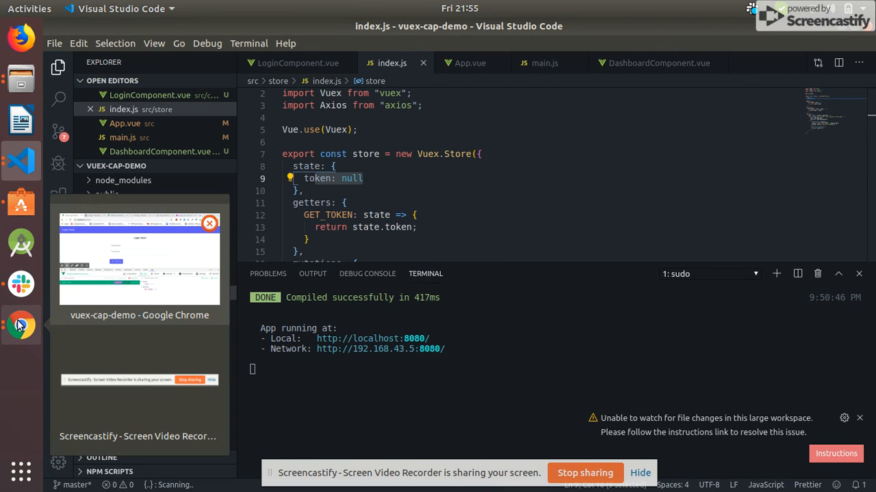
pyautogui.click(20, 323)
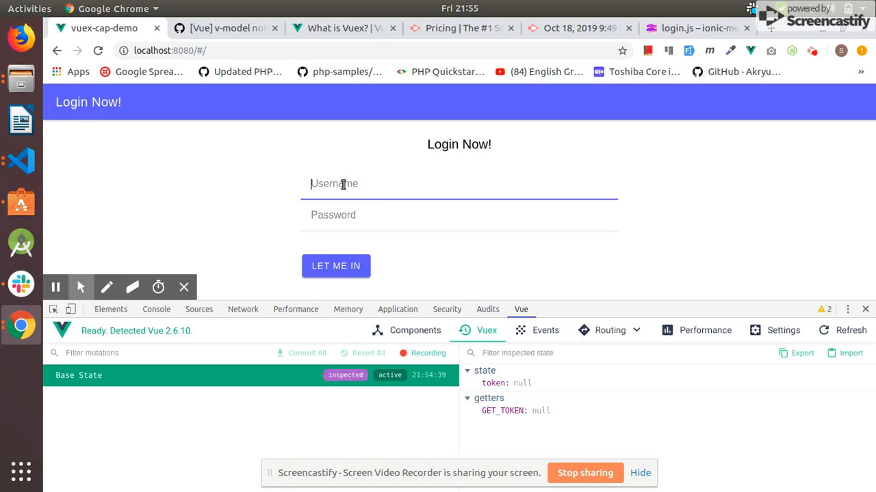
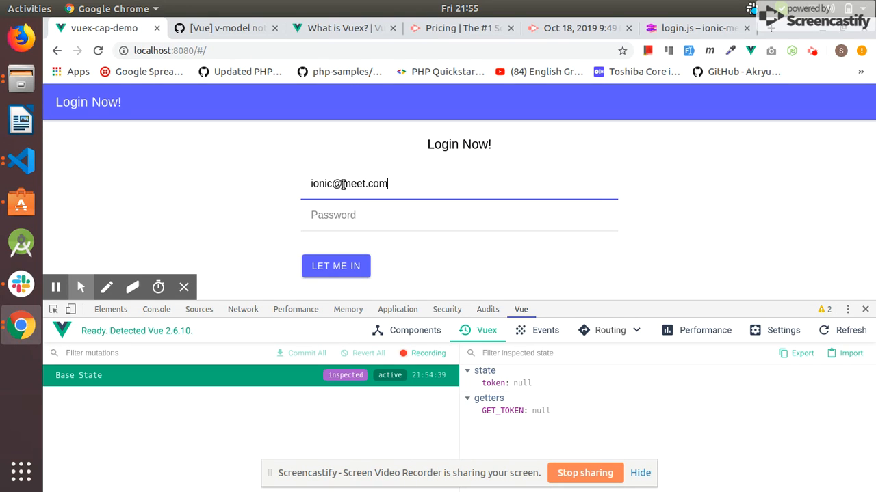
pyautogui.write('••••')
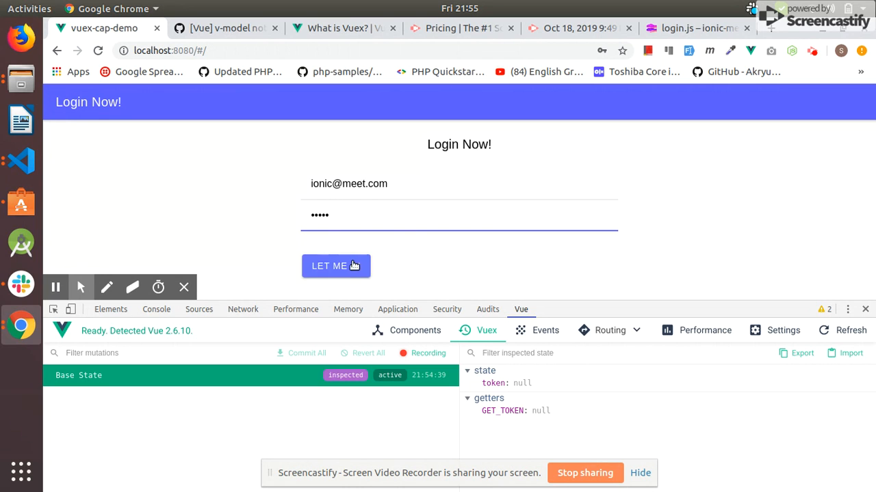
pyautogui.click(335, 265)
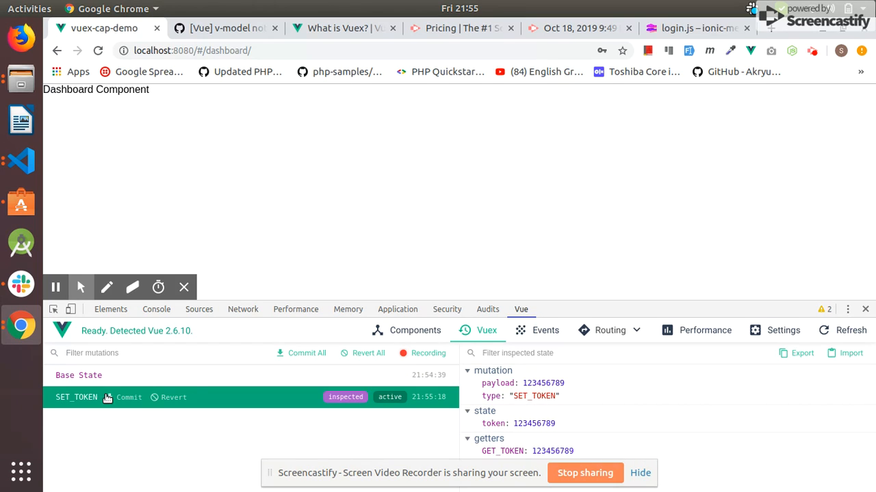
pyautogui.moveTo(513, 429)
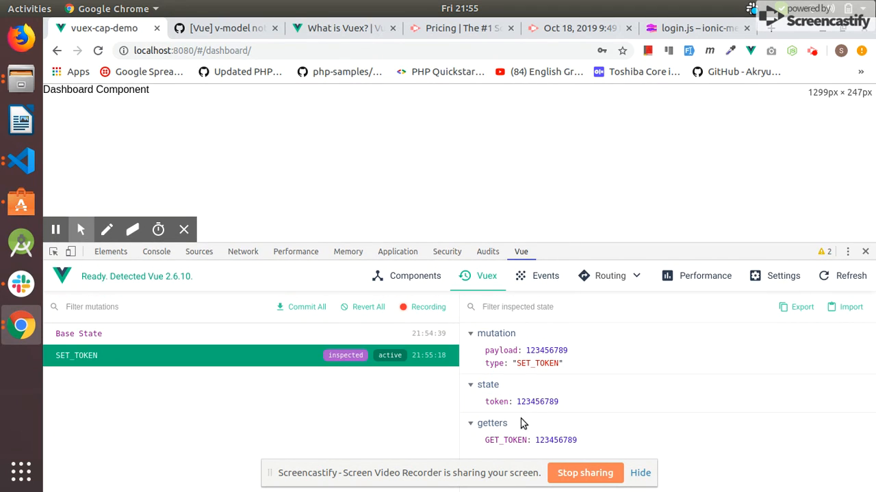
pyautogui.moveTo(547, 448)
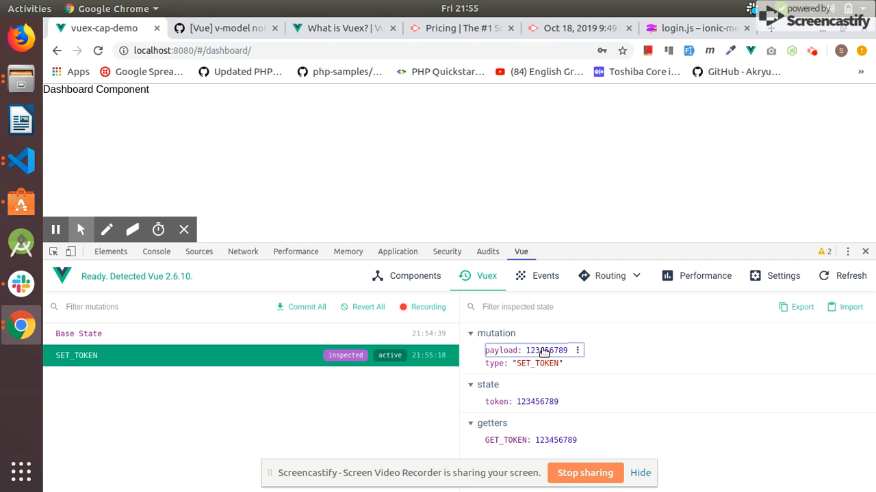
pyautogui.moveTo(599, 240)
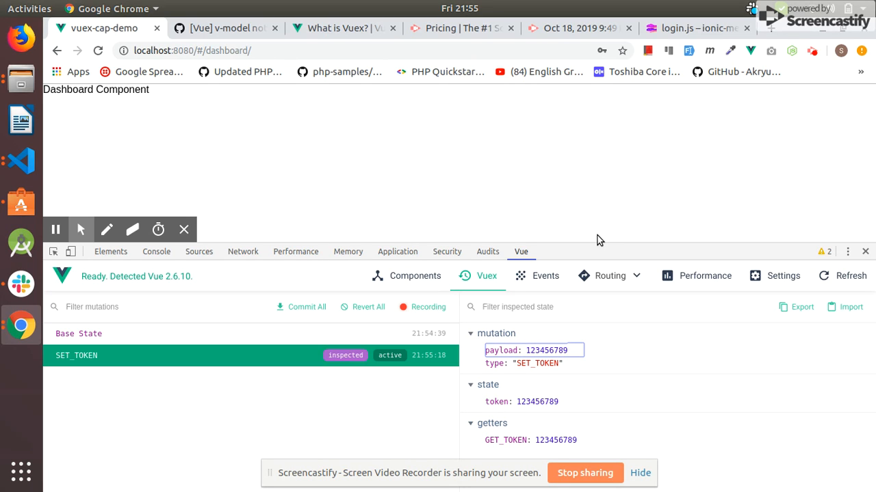
pyautogui.moveTo(525, 226)
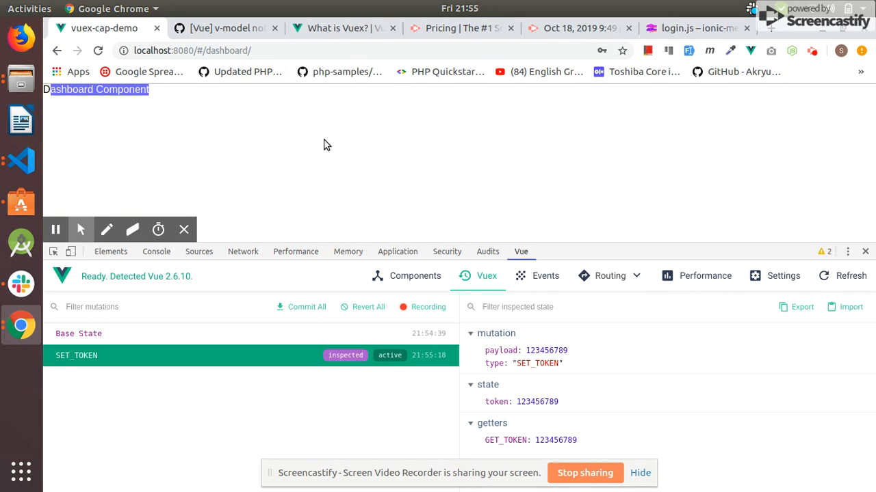
pyautogui.click(698, 28)
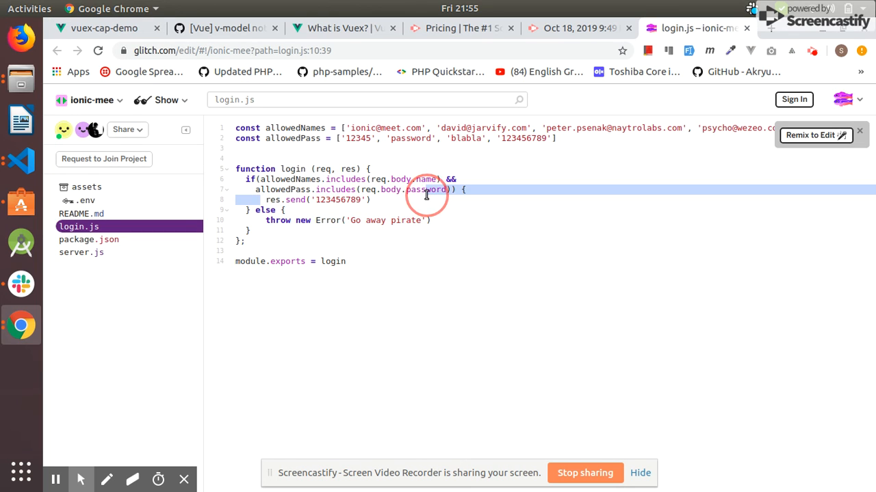
pyautogui.click(104, 28)
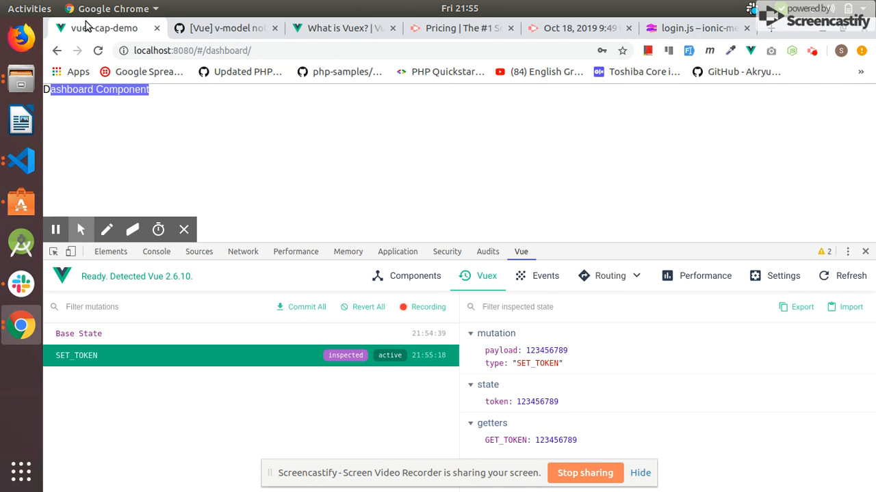
pyautogui.moveTo(293, 130)
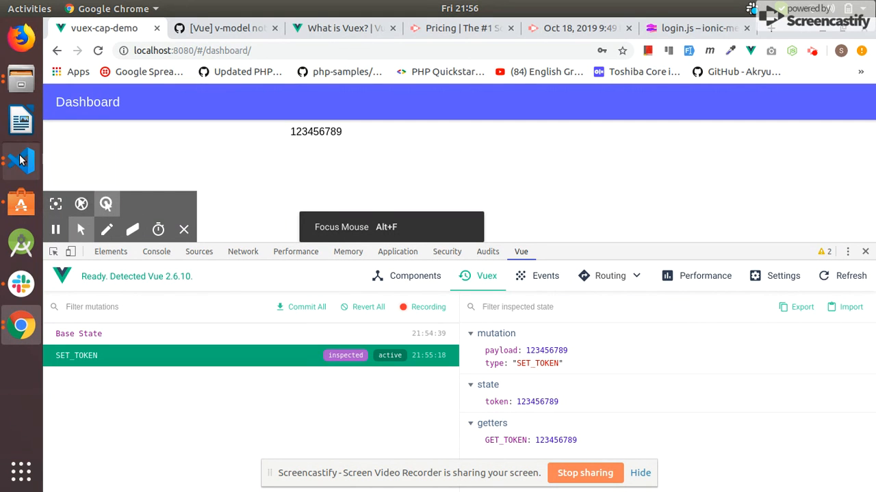
# Step: Scroll DashboardComponent.vue down to the created hook copying GET_TOKEN into token
pyautogui.click(21, 160)
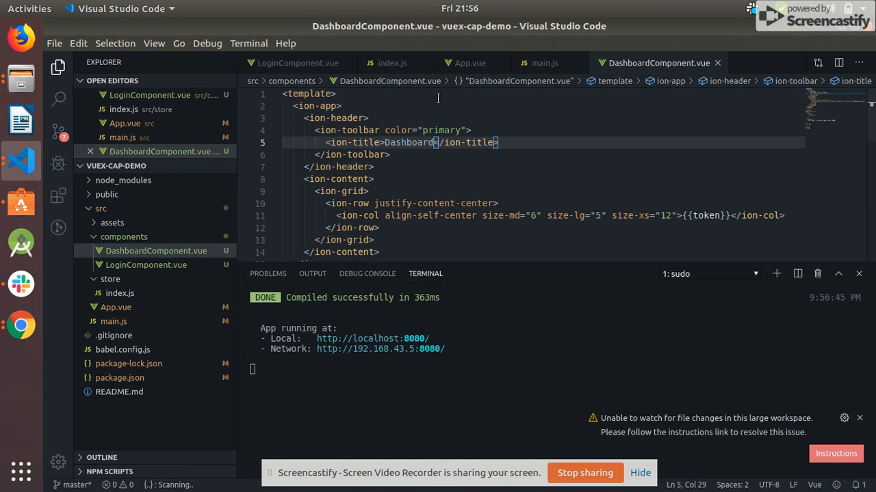
pyautogui.moveTo(494, 185)
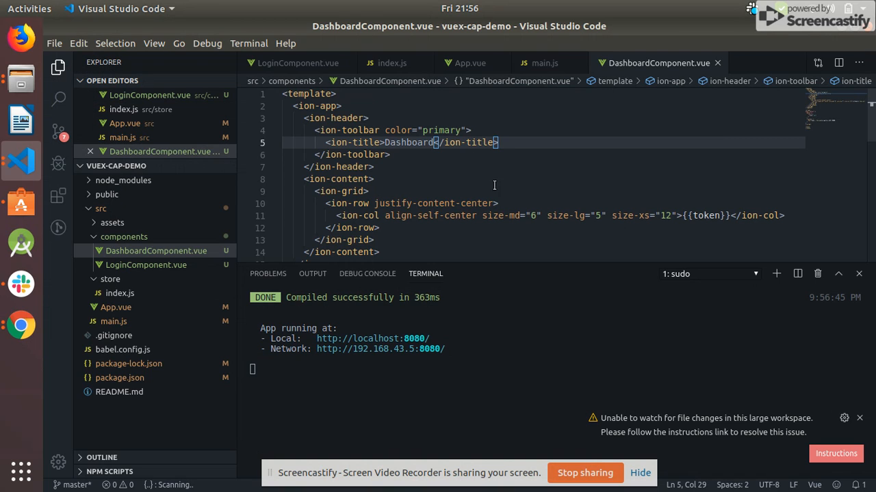
pyautogui.moveTo(523, 269)
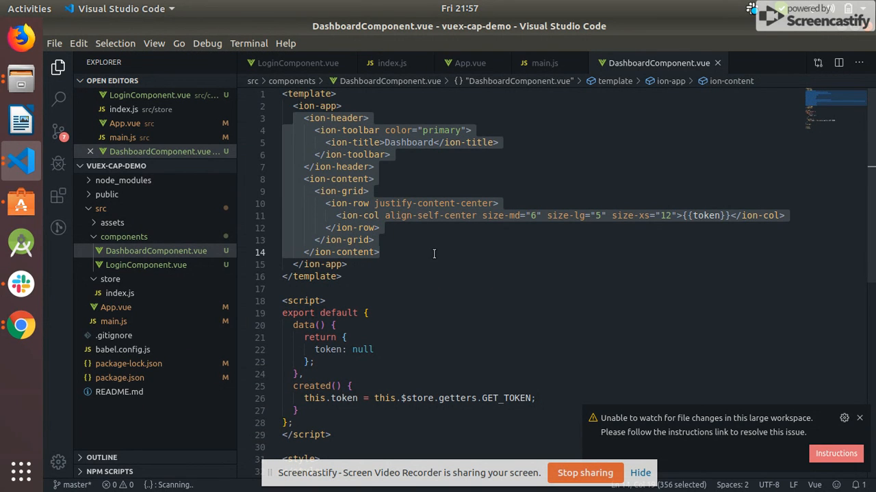
pyautogui.scroll(-3)
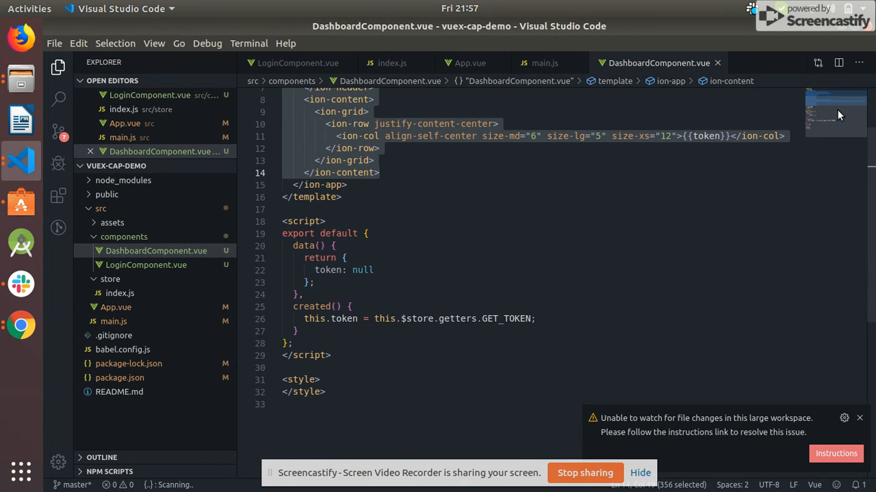
pyautogui.scroll(-3)
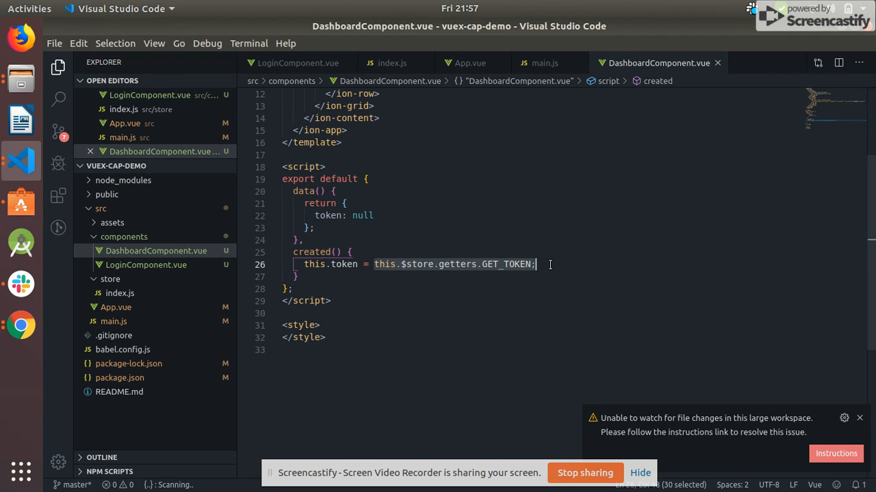
# Step: Review the GET_TOKEN getter in index.js and the main.js setup, then return to Chrome
pyautogui.click(395, 63)
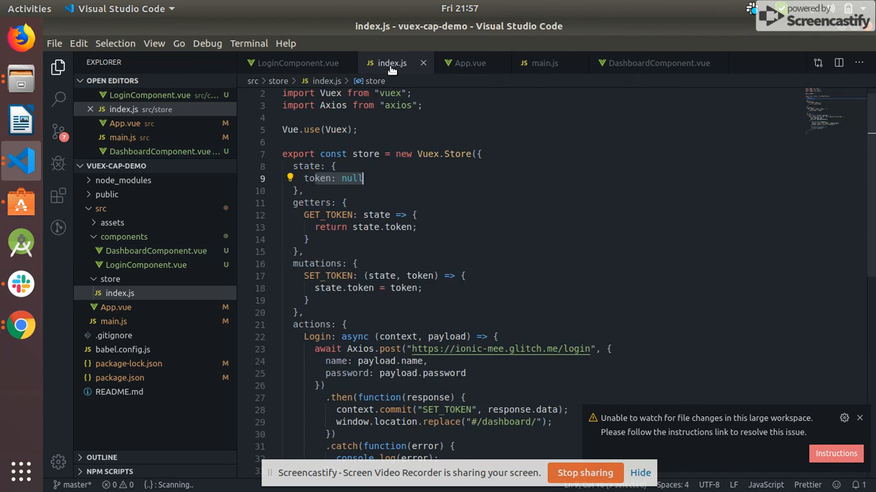
pyautogui.click(345, 215)
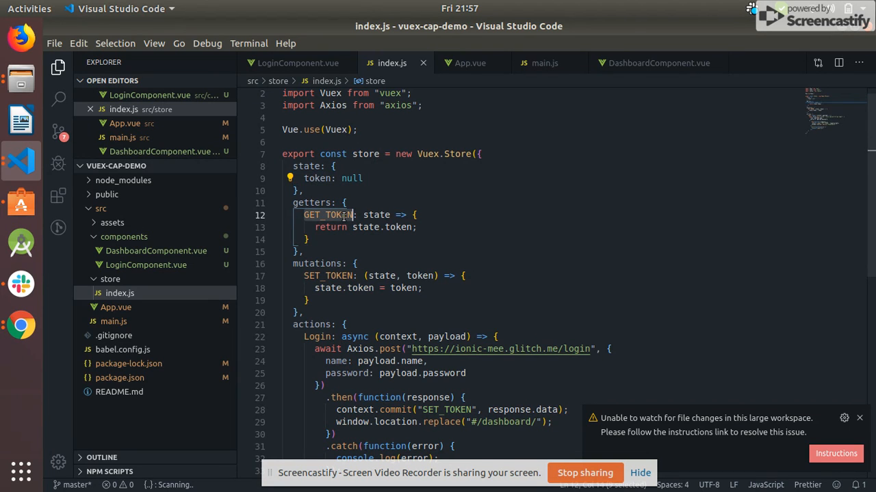
pyautogui.click(539, 63)
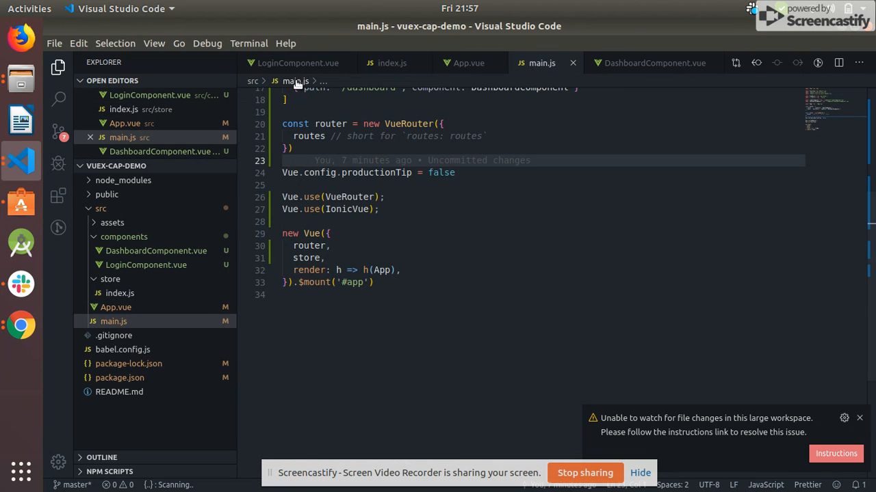
pyautogui.click(651, 63)
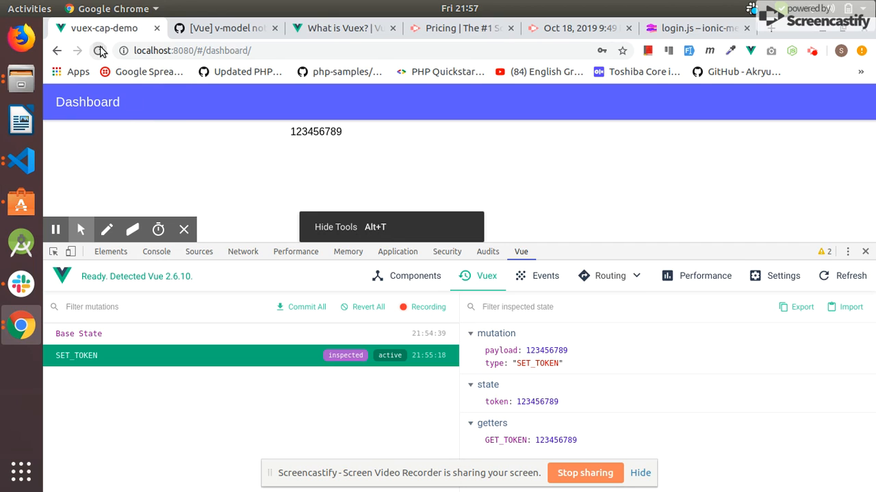
pyautogui.click(100, 51)
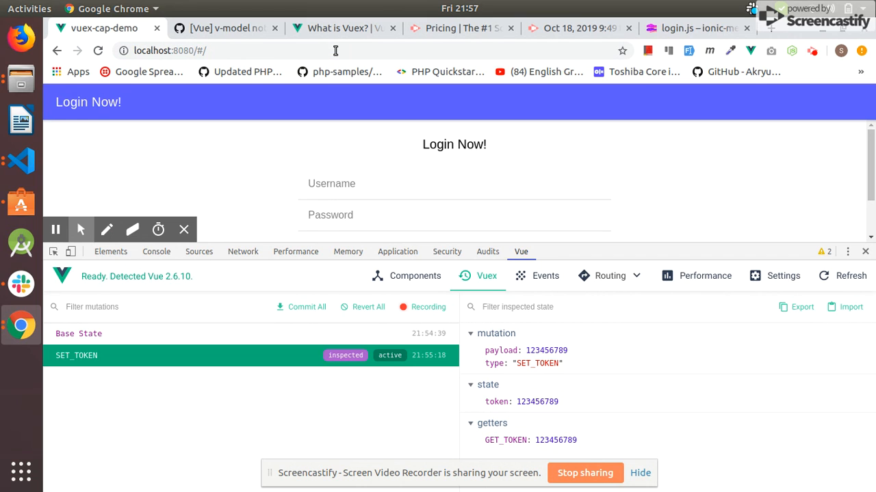
pyautogui.click(334, 184)
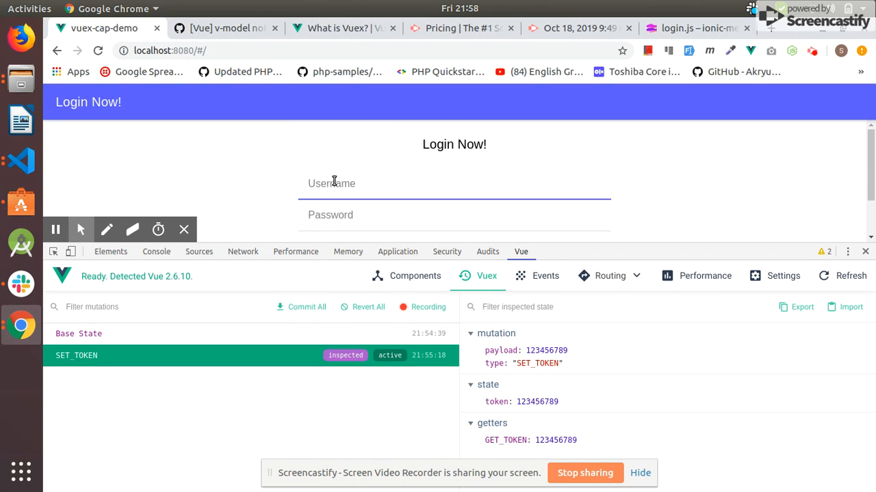
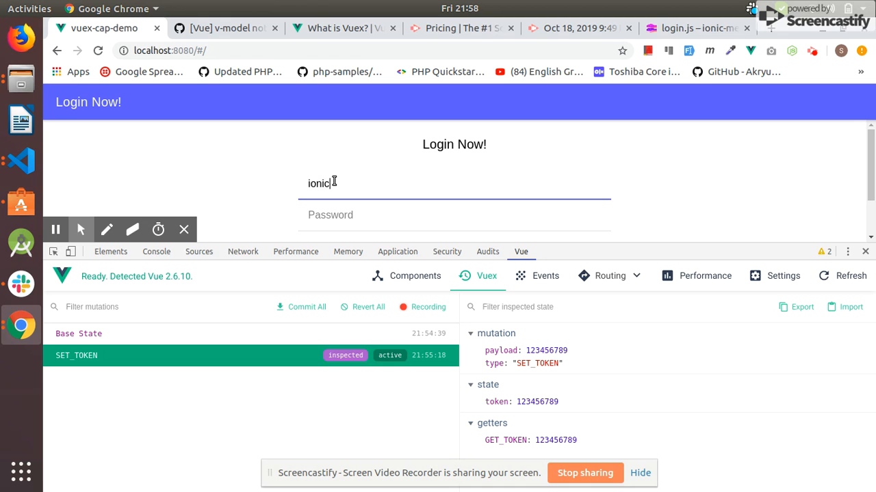
pyautogui.moveTo(341, 183)
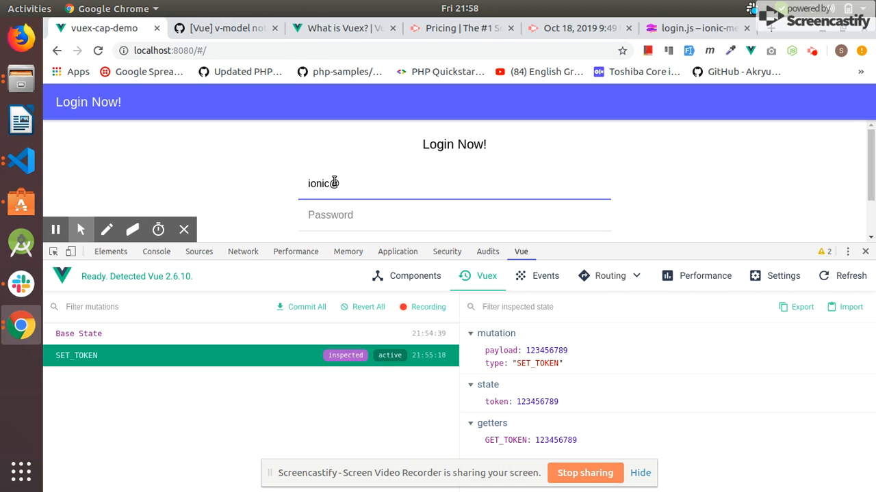
pyautogui.write('@meet.com')
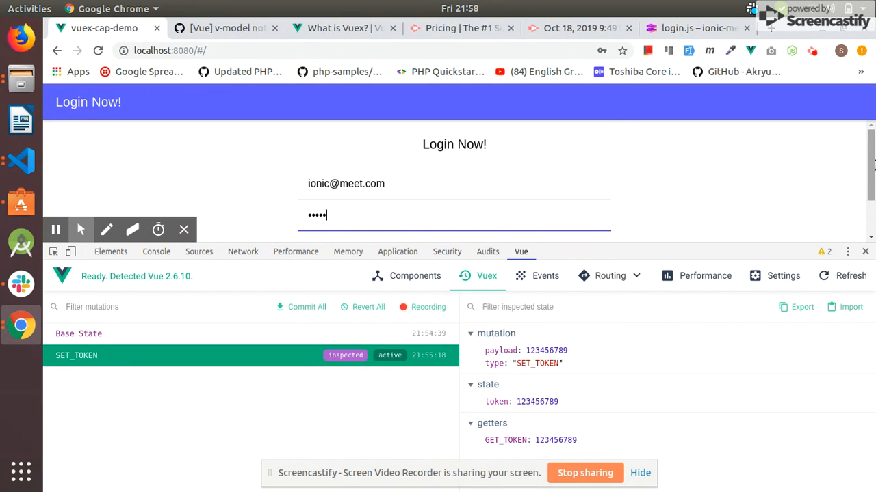
pyautogui.scroll(-3)
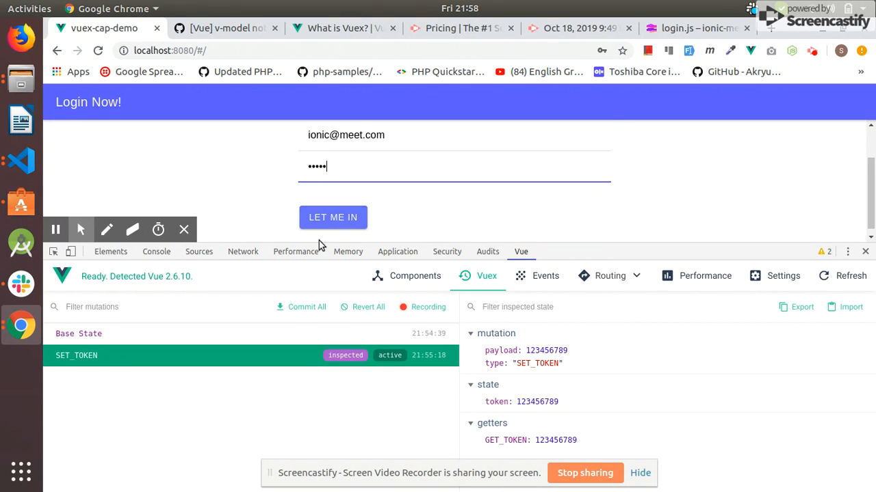
# Step: Inspect the Vuex Base State, where token and GET_TOKEN are null
pyautogui.click(79, 334)
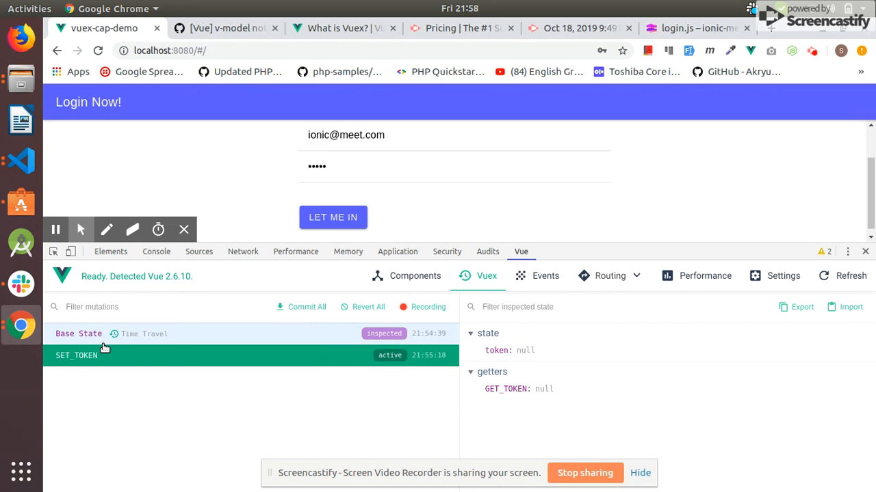
pyautogui.moveTo(293, 378)
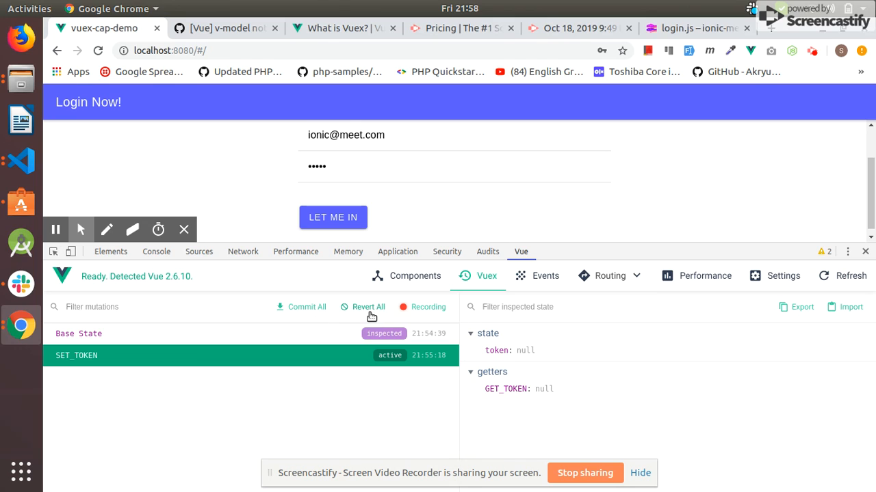
pyautogui.moveTo(113, 362)
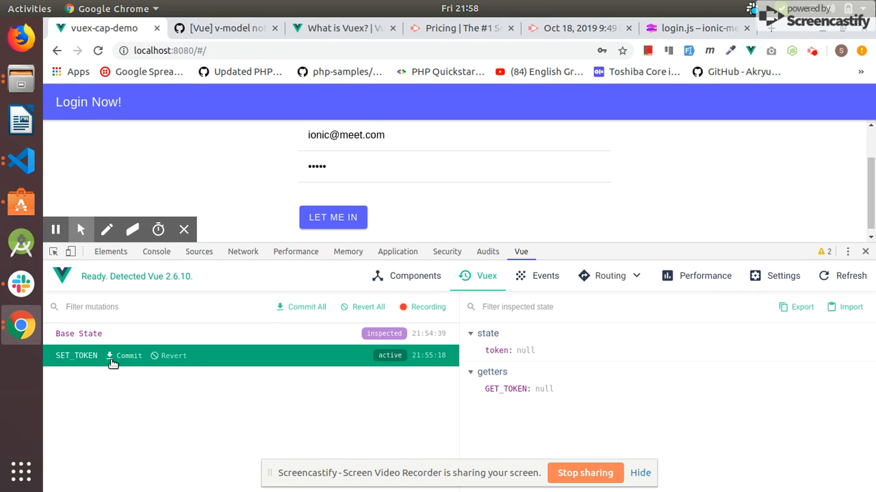
pyautogui.moveTo(507, 198)
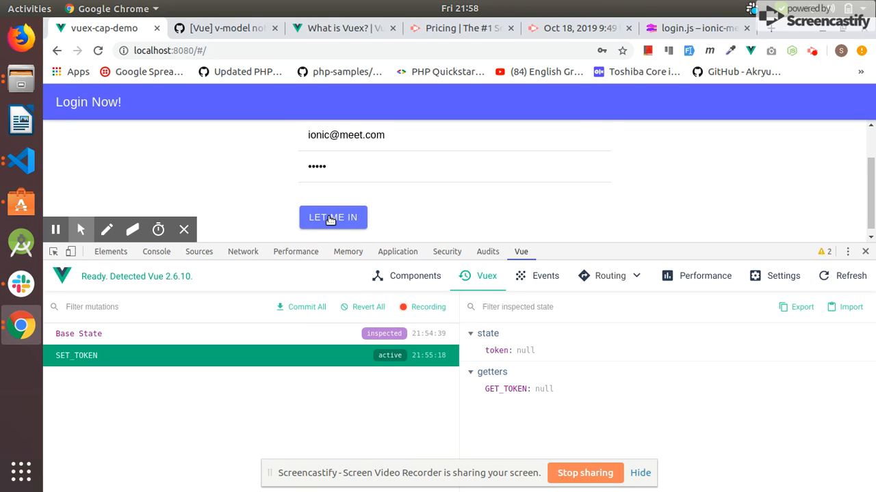
pyautogui.click(333, 218)
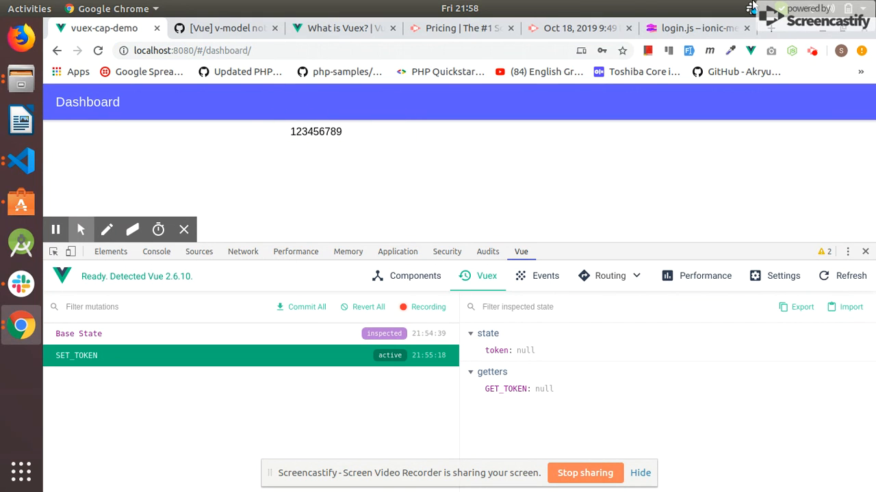
pyautogui.click(695, 28)
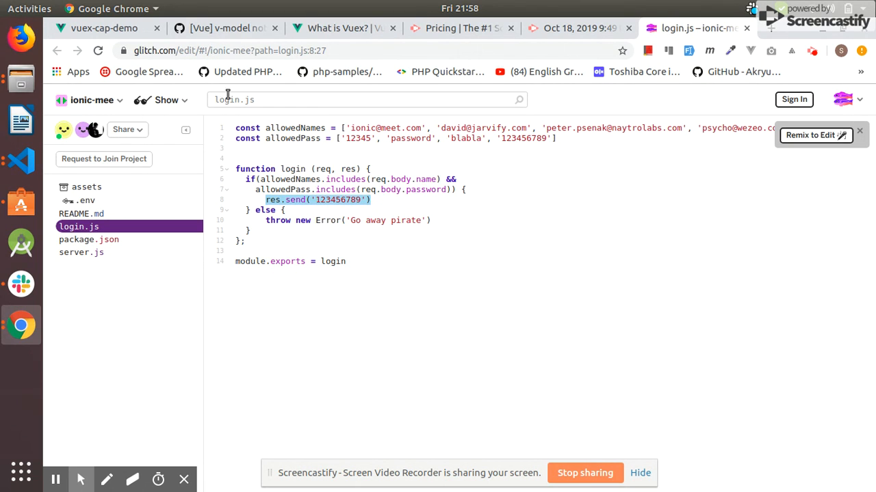
pyautogui.click(102, 27)
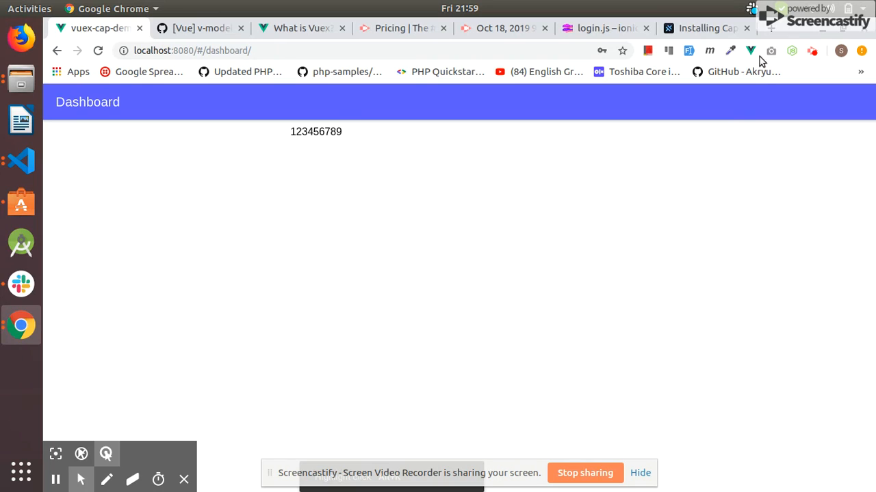
pyautogui.click(705, 27)
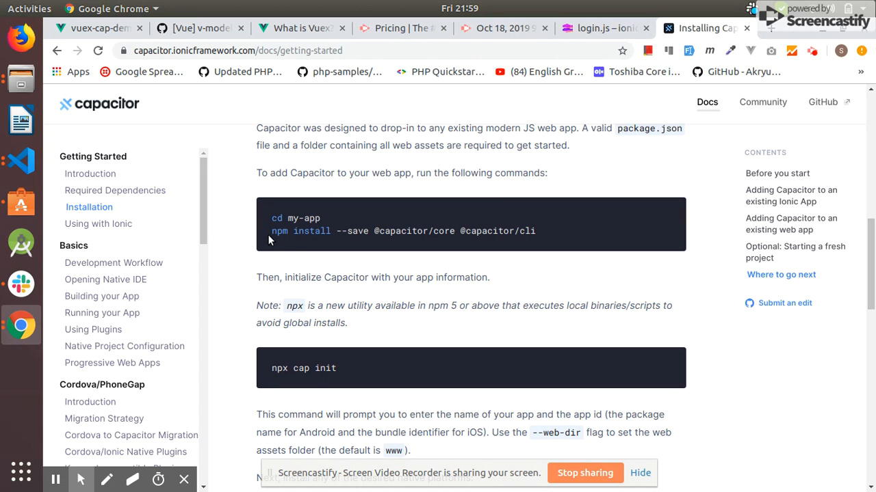
pyautogui.rightClick(513, 226)
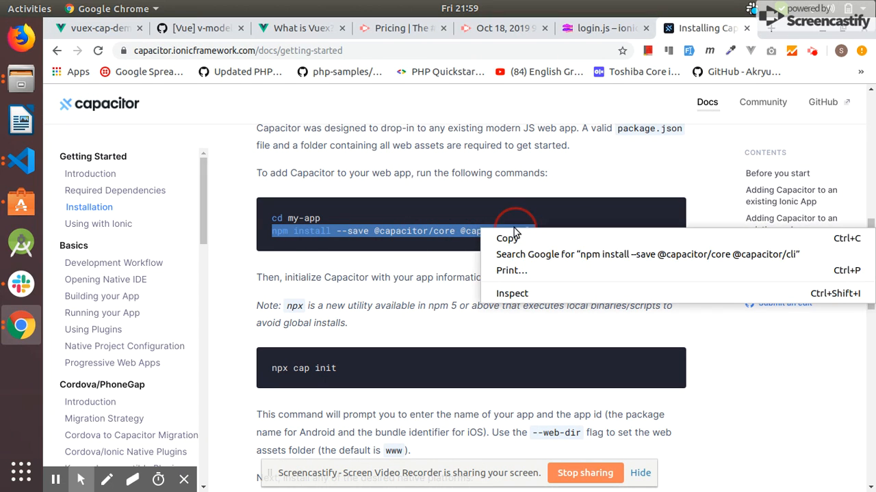
pyautogui.click(507, 238)
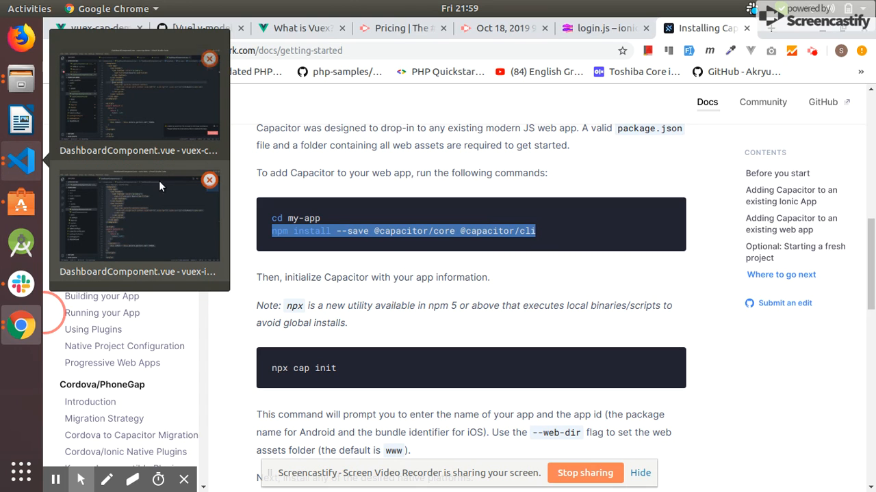
pyautogui.moveTo(186, 207)
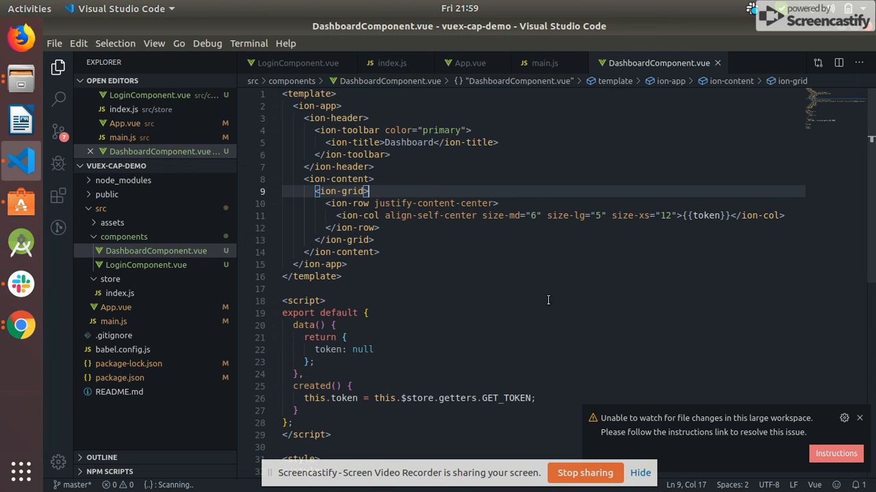
# Step: Open a new terminal in vuex-cap-demo and paste the Capacitor install command
pyautogui.click(249, 44)
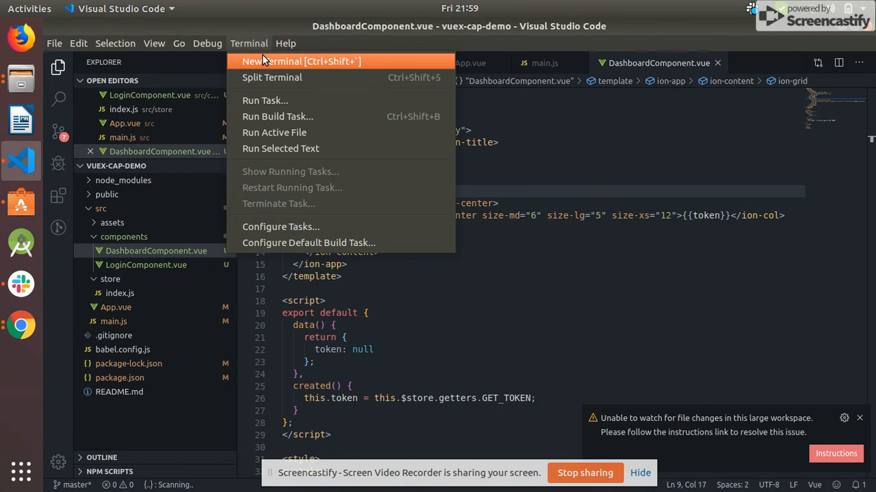
pyautogui.click(293, 62)
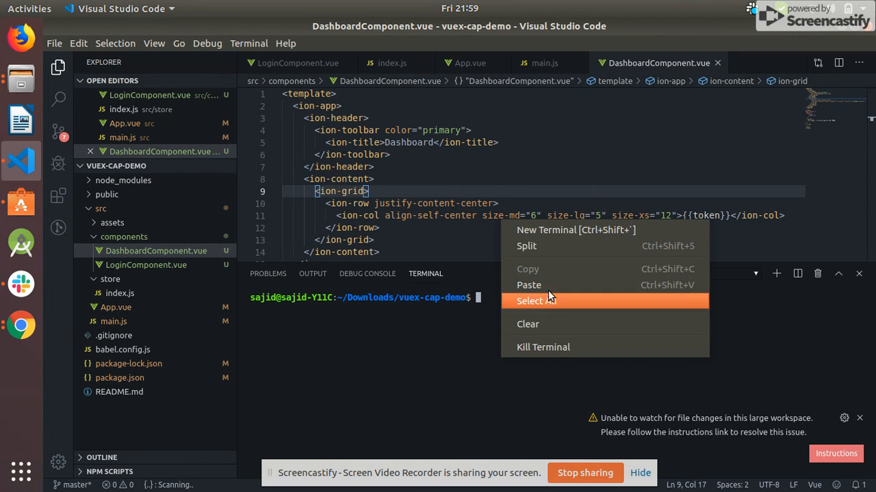
pyautogui.click(528, 285)
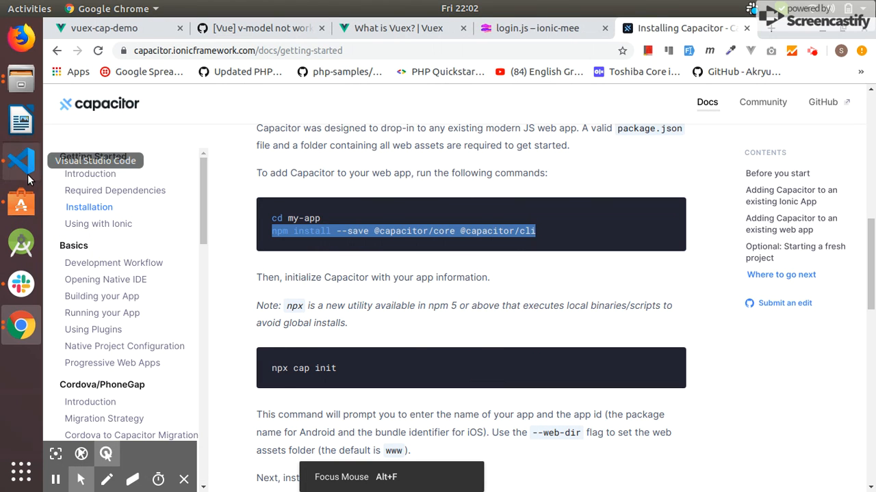
# Step: Copy the 'npx cap init' command from the Capacitor installation docs
pyautogui.click(21, 161)
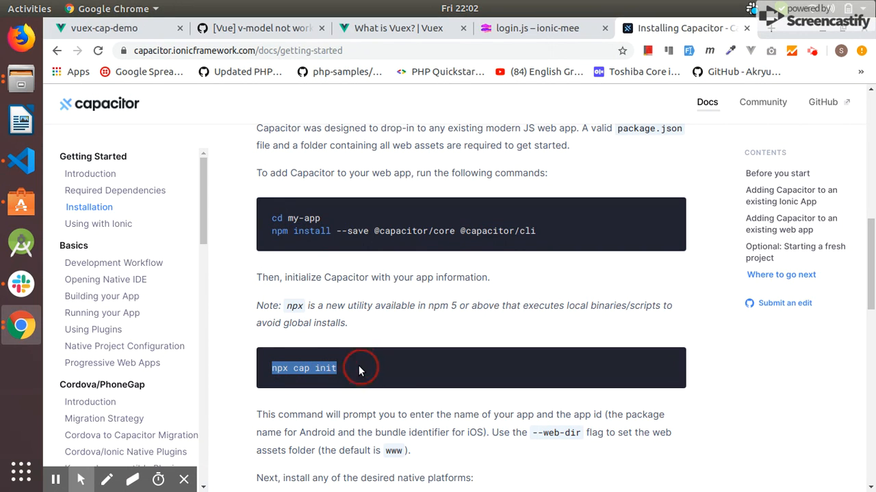
pyautogui.rightClick(359, 368)
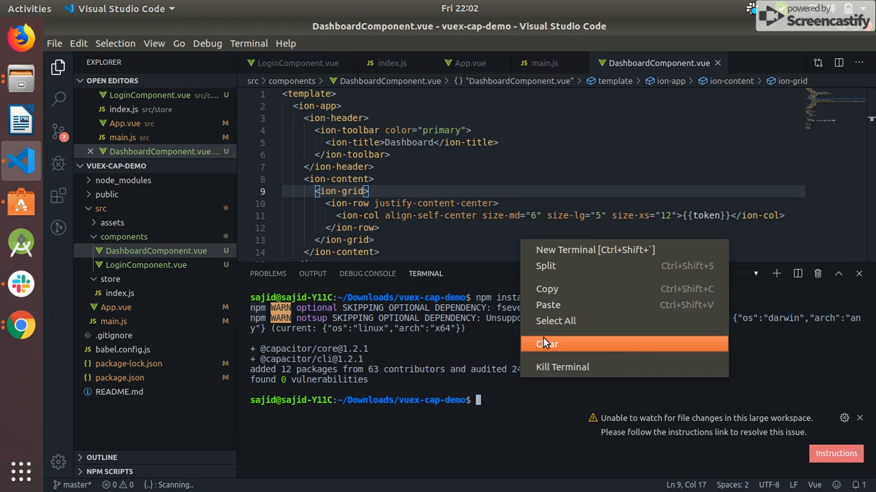
# Step: Run npx cap init, accepting the default App name and com.example.app package ID
pyautogui.write('npx cap init')
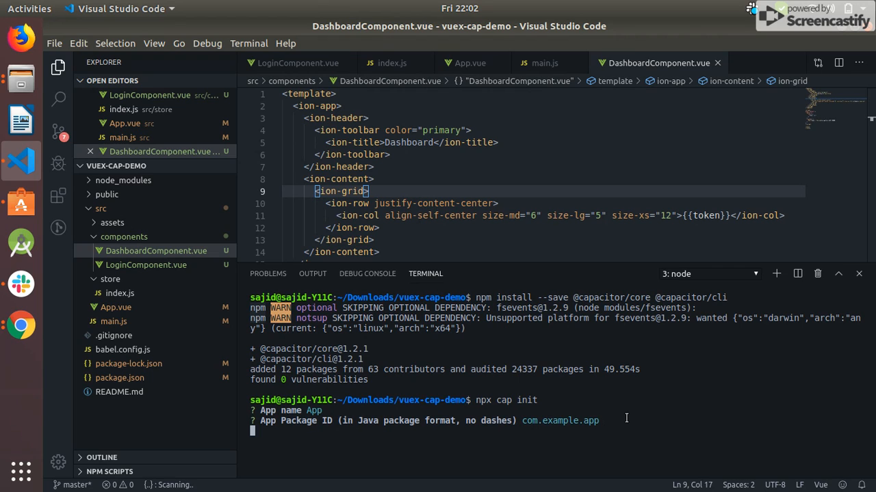
pyautogui.press('Enter')
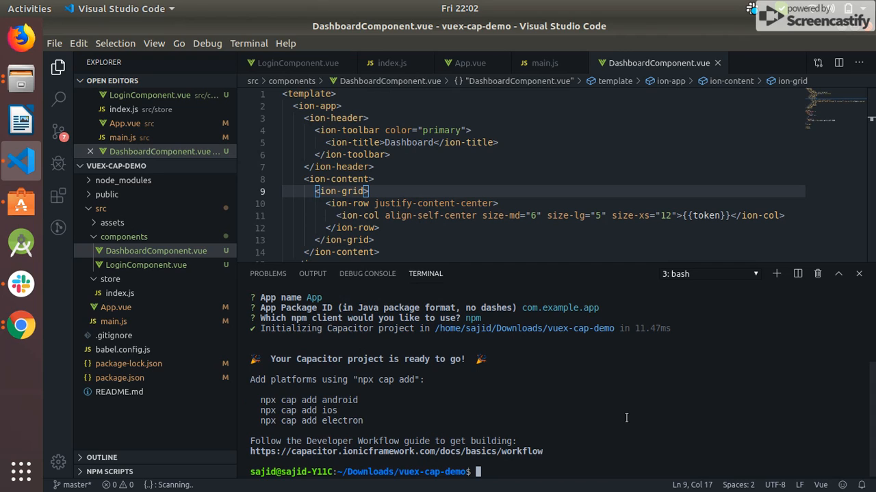
pyautogui.moveTo(265, 410)
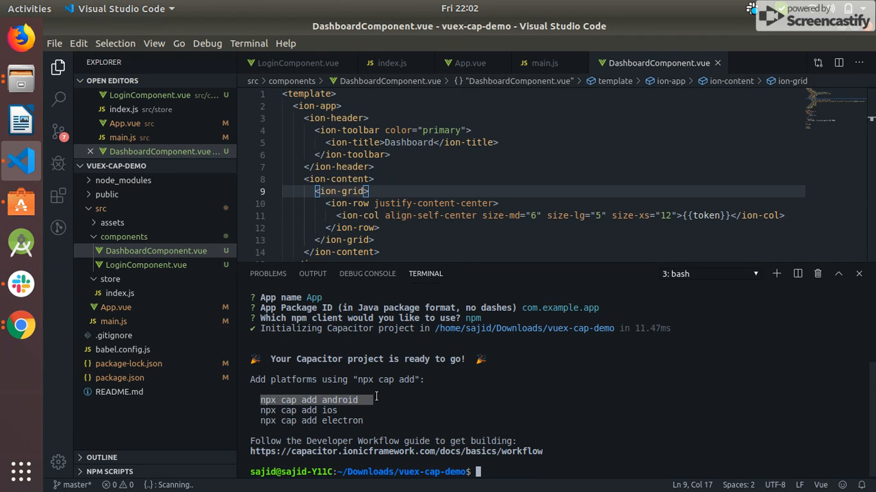
pyautogui.moveTo(219, 255)
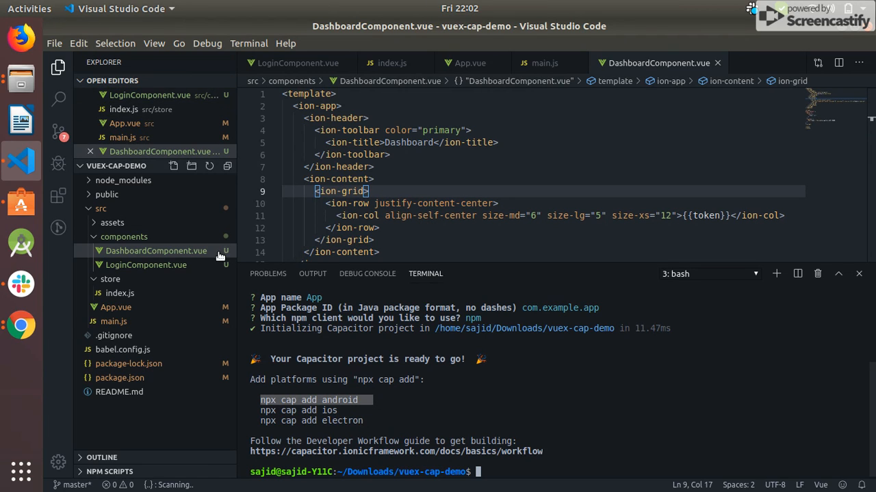
pyautogui.moveTo(210, 175)
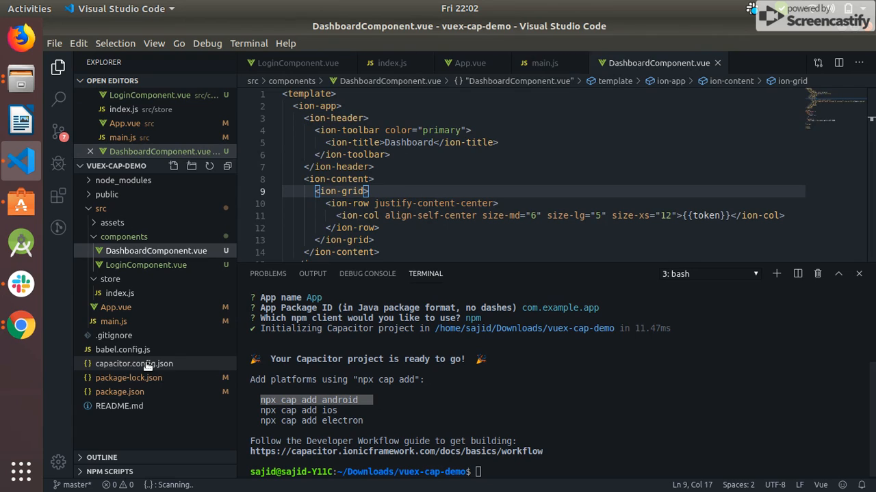
# Step: Change webDir to "dist" in capacitor.config.json, save, and collapse the project tree
pyautogui.click(134, 363)
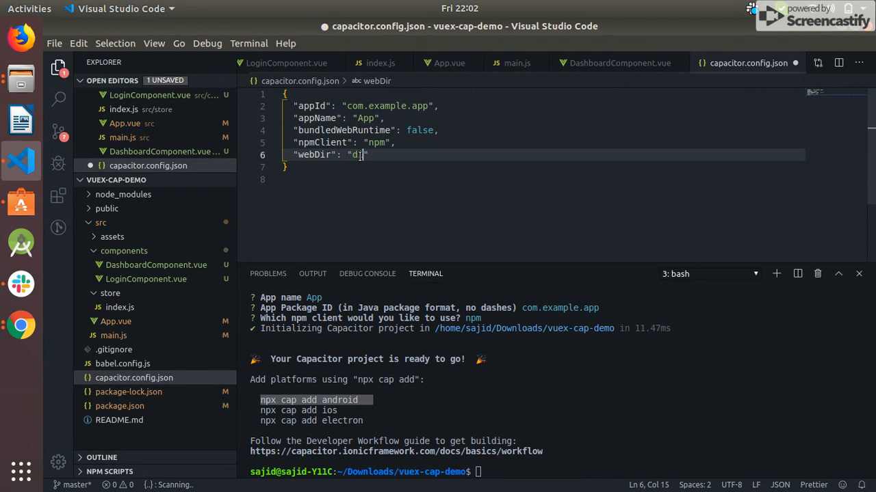
pyautogui.write('ist')
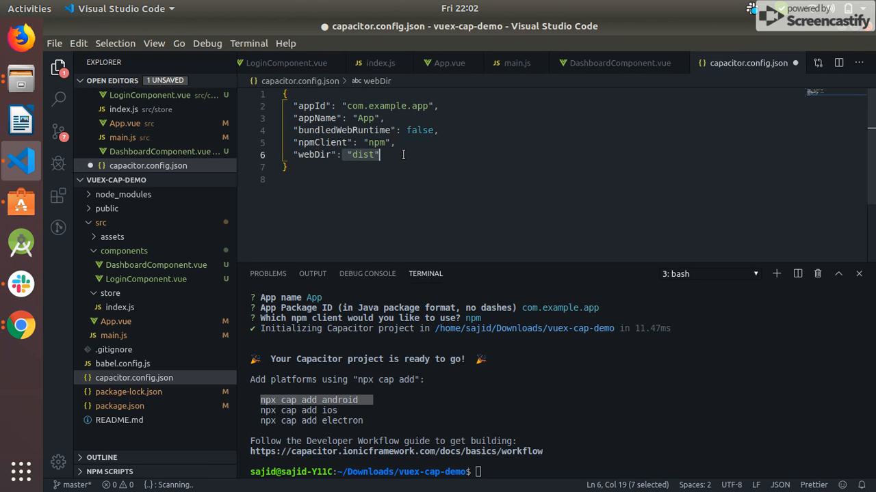
pyautogui.press('ctrl+s')
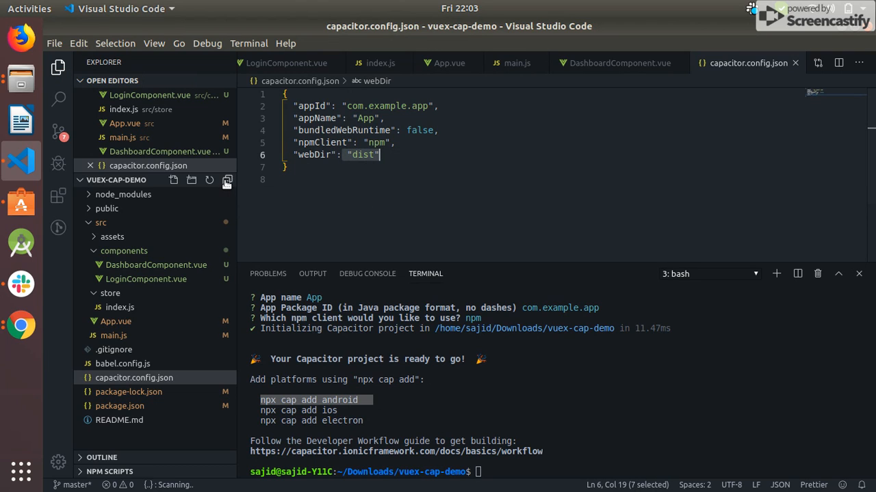
pyautogui.click(101, 222)
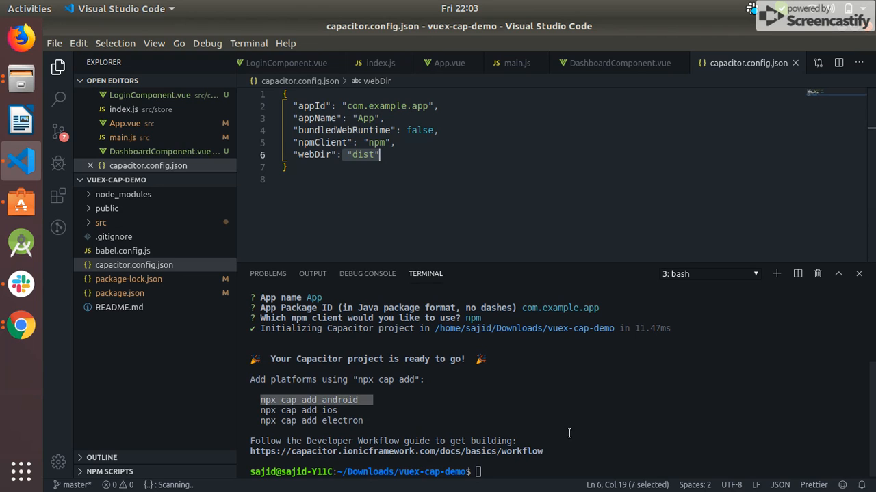
pyautogui.moveTo(732, 284)
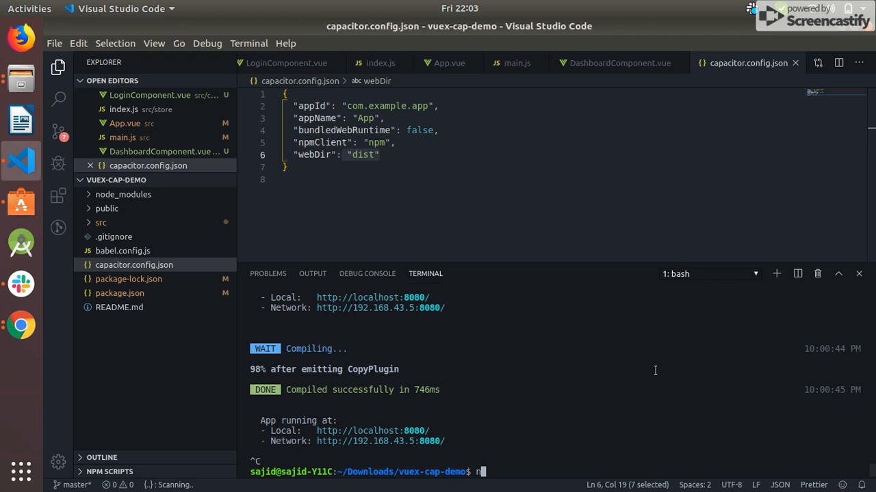
# Step: Stop the dev server and start the production build with npm run build
pyautogui.write('pm')
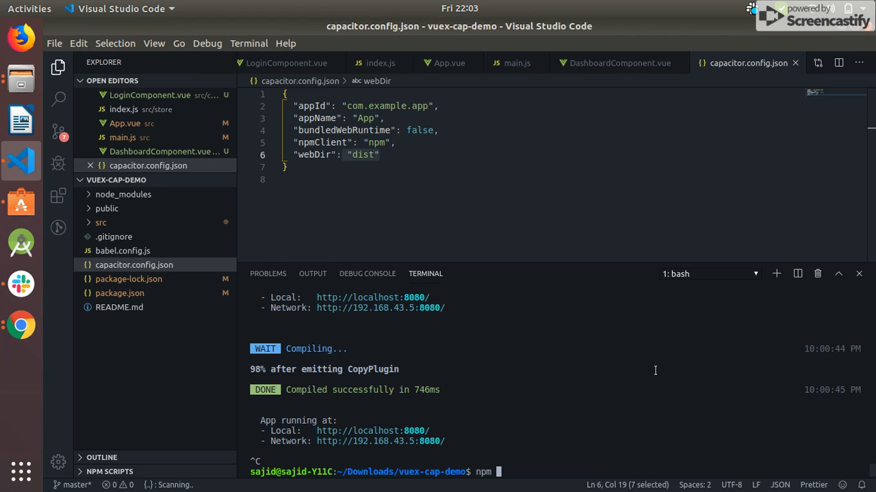
pyautogui.write('run buil')
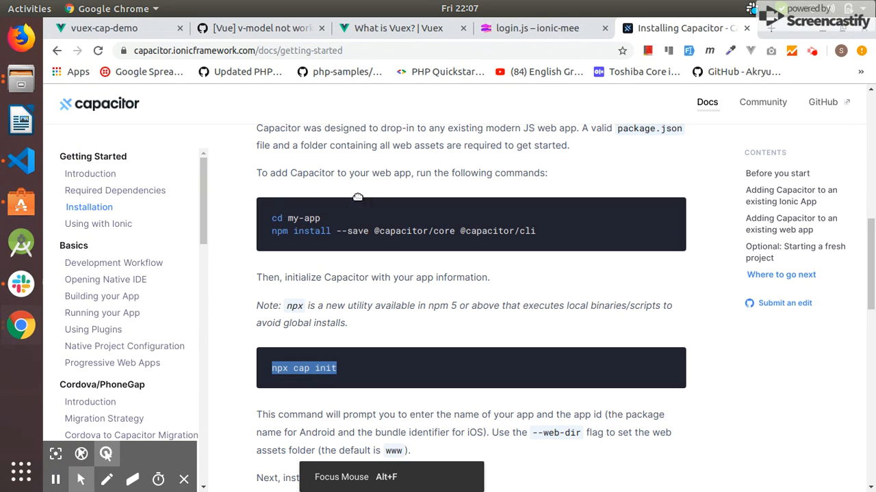
pyautogui.moveTo(384, 190)
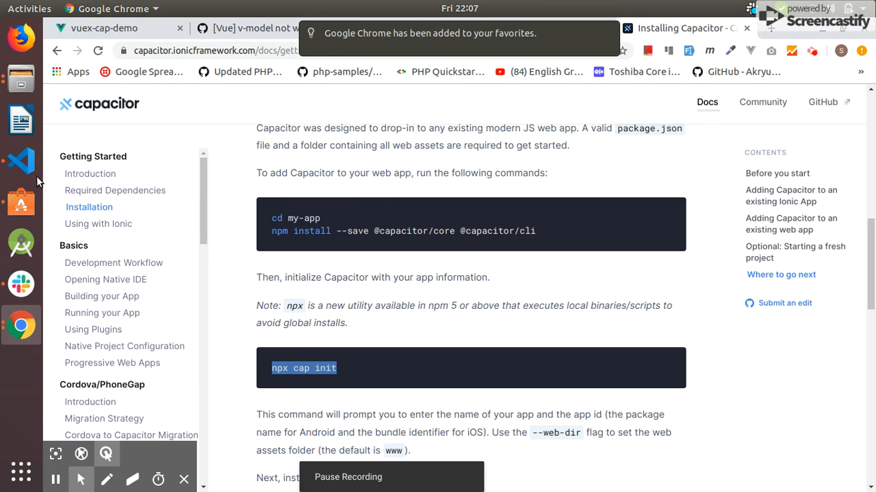
# Step: Return to the Capacitor installation docs and scroll past the npx cap add platform commands
pyautogui.click(21, 160)
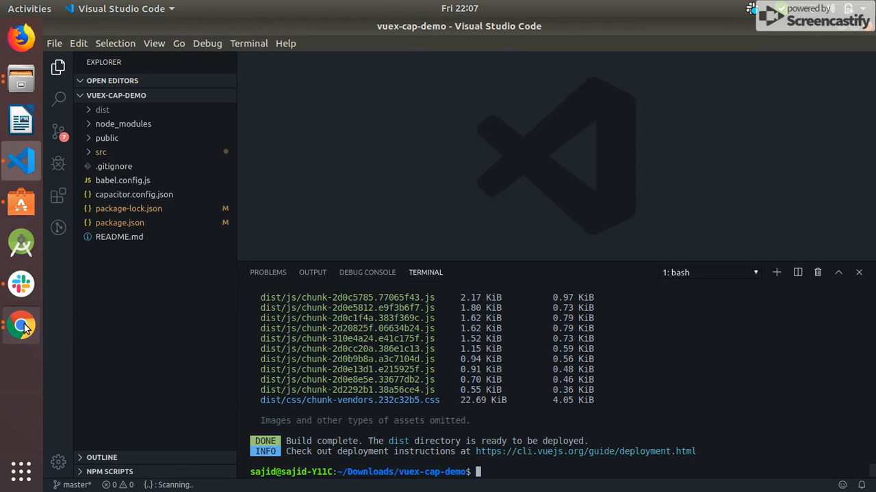
pyautogui.click(22, 325)
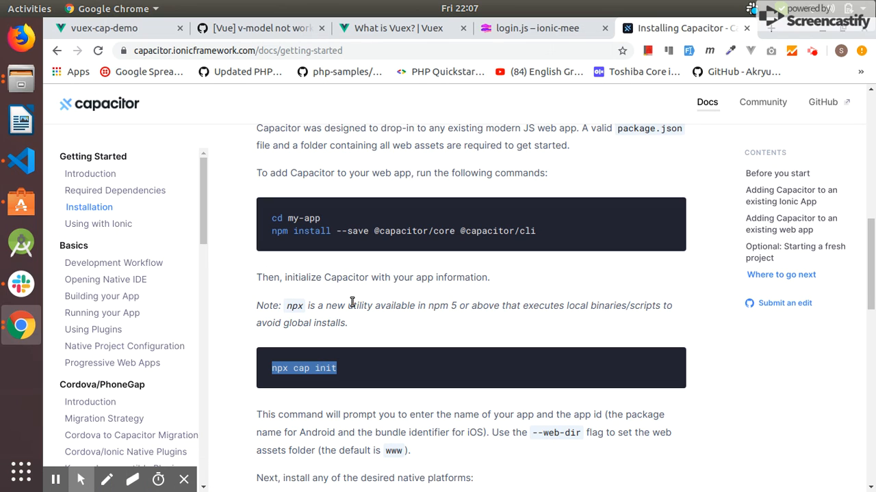
pyautogui.scroll(-3)
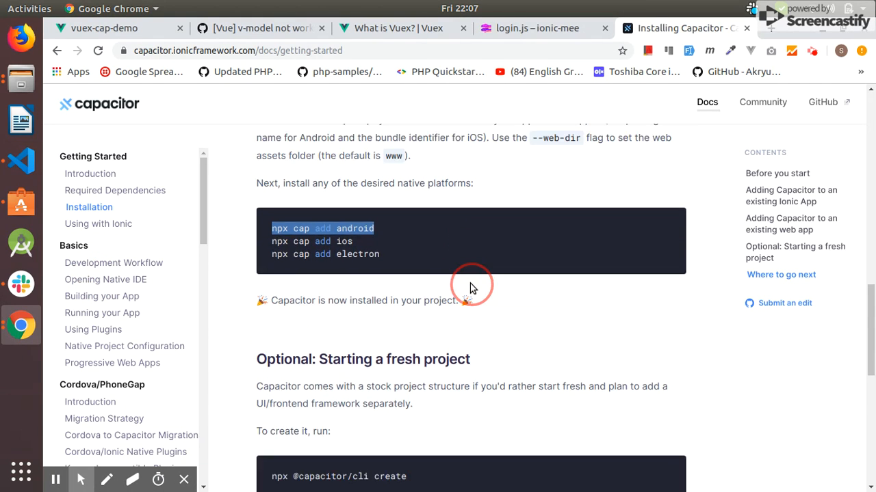
pyautogui.scroll(-3)
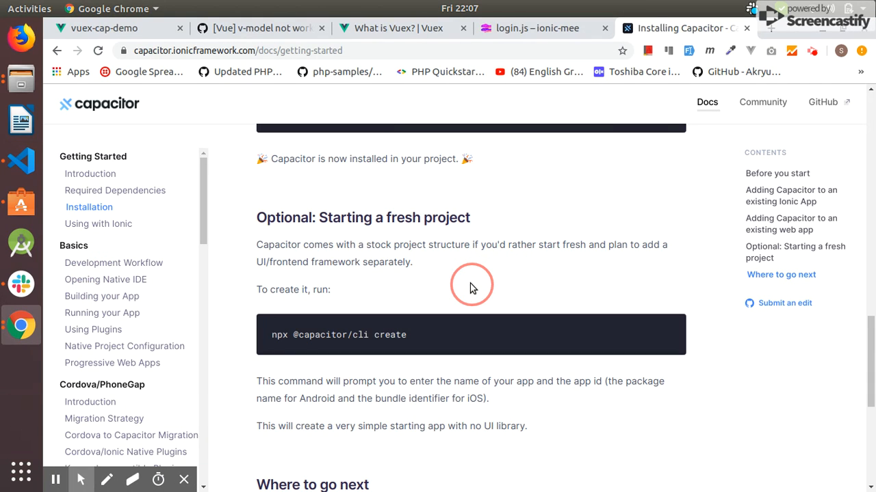
pyautogui.scroll(-3)
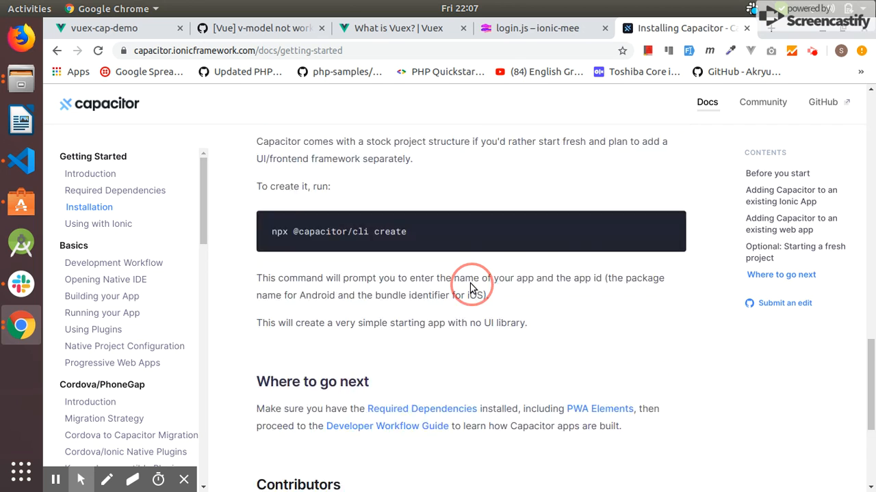
pyautogui.scroll(-3)
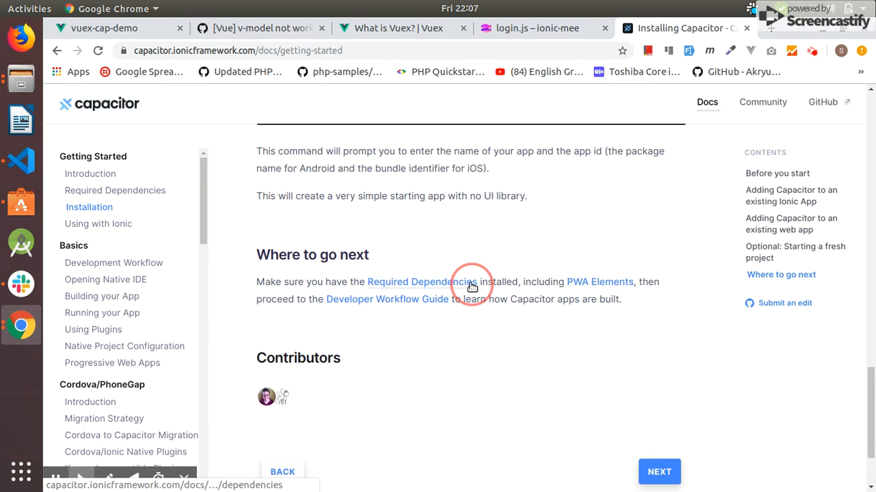
pyautogui.scroll(3)
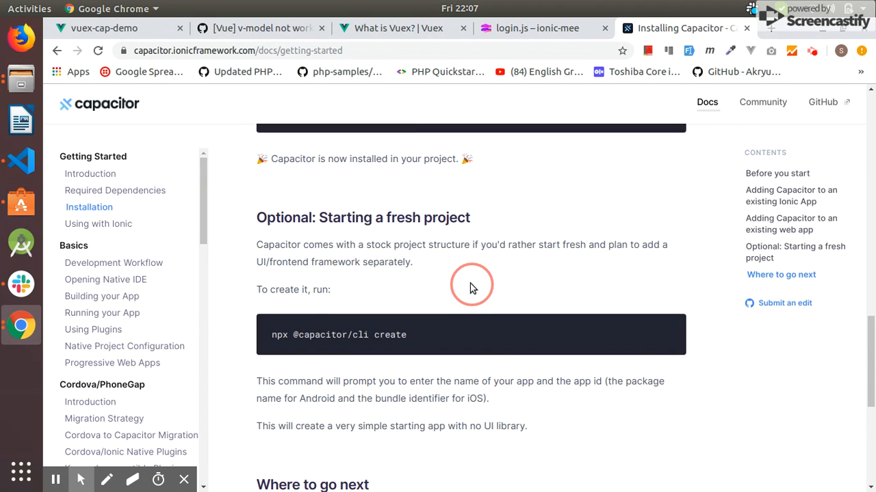
# Step: Browse the Opening Native IDE and Using with Ionic guides from the docs sidebar
pyautogui.click(105, 280)
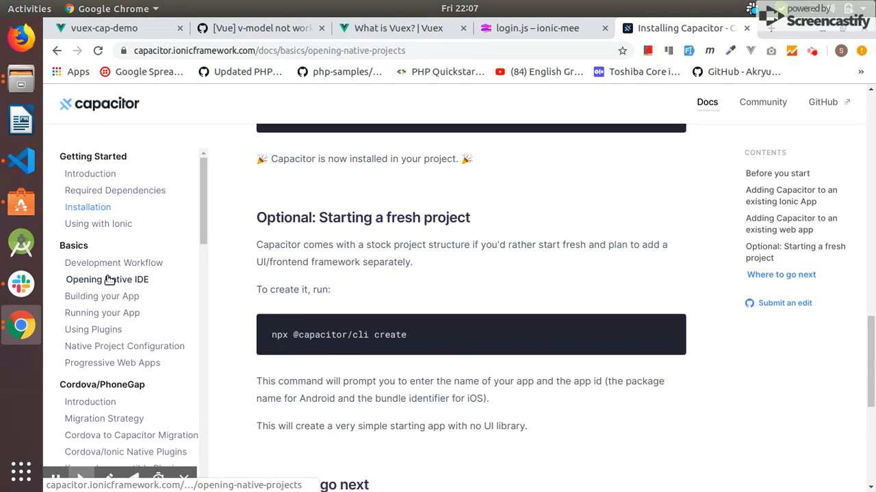
pyautogui.click(107, 280)
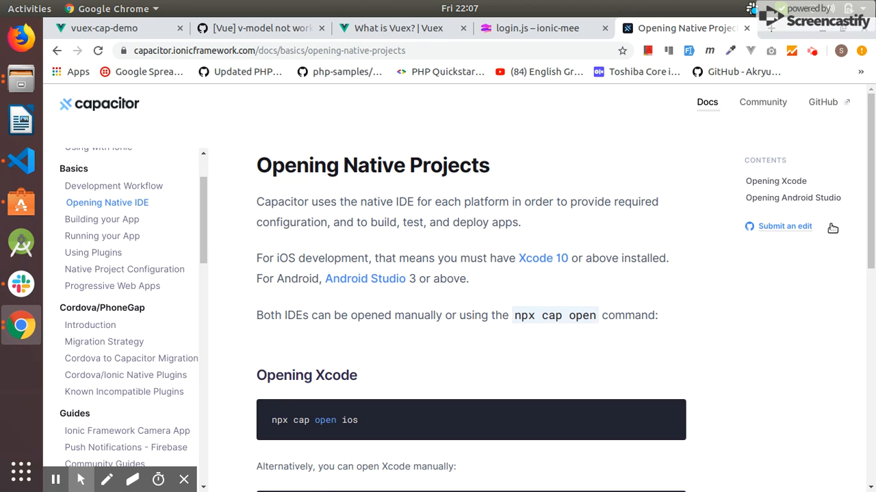
pyautogui.scroll(-3)
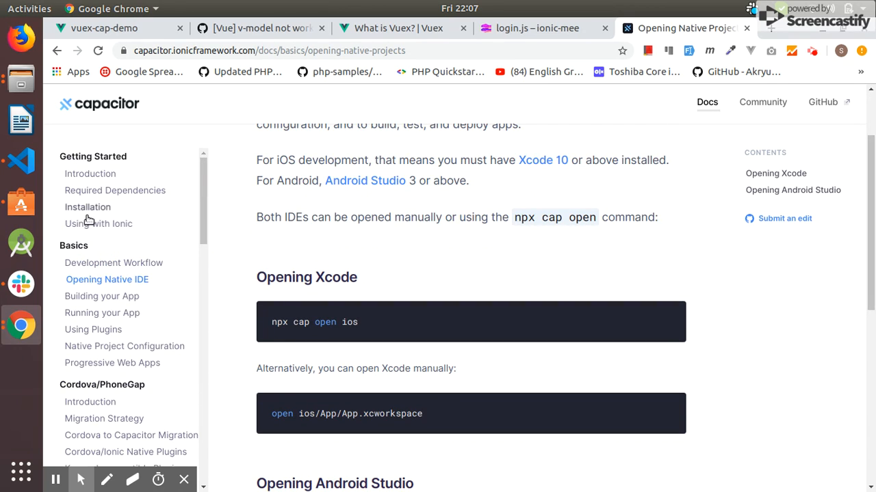
pyautogui.click(99, 224)
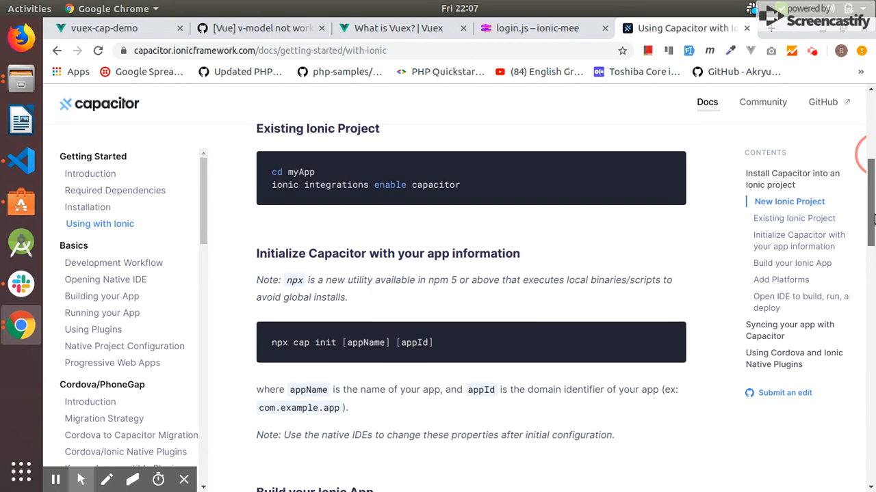
pyautogui.scroll(-3)
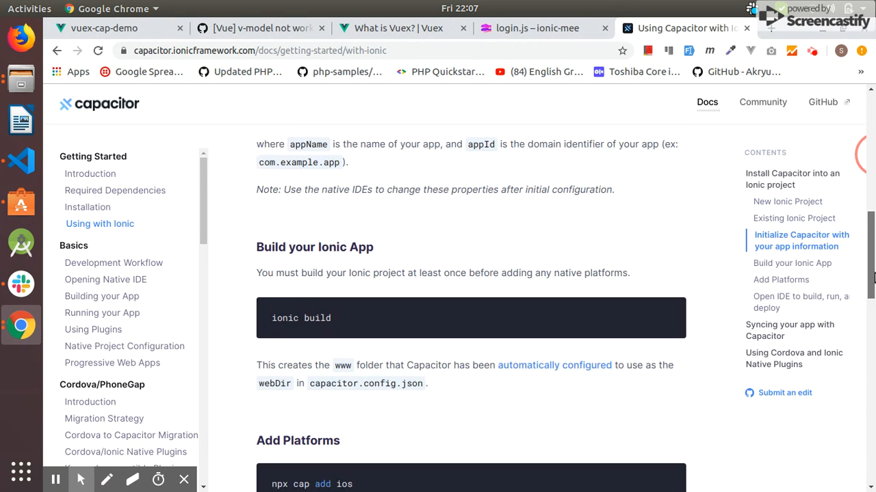
pyautogui.scroll(-3)
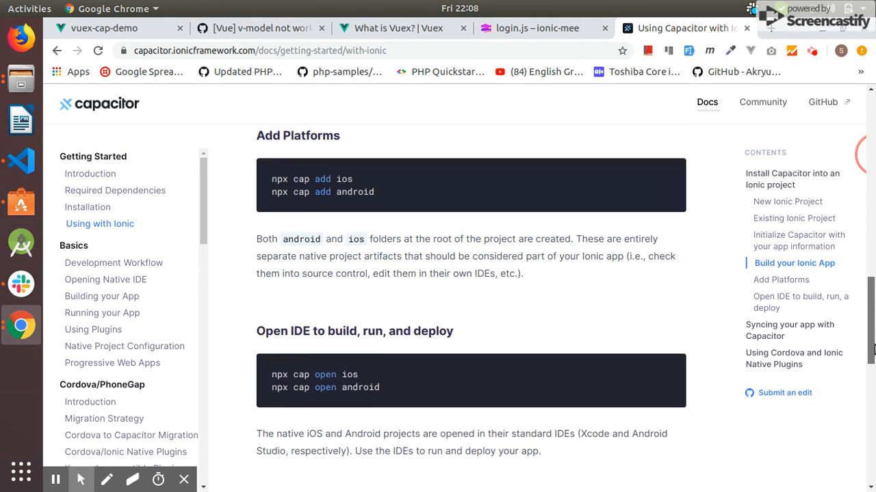
pyautogui.scroll(-3)
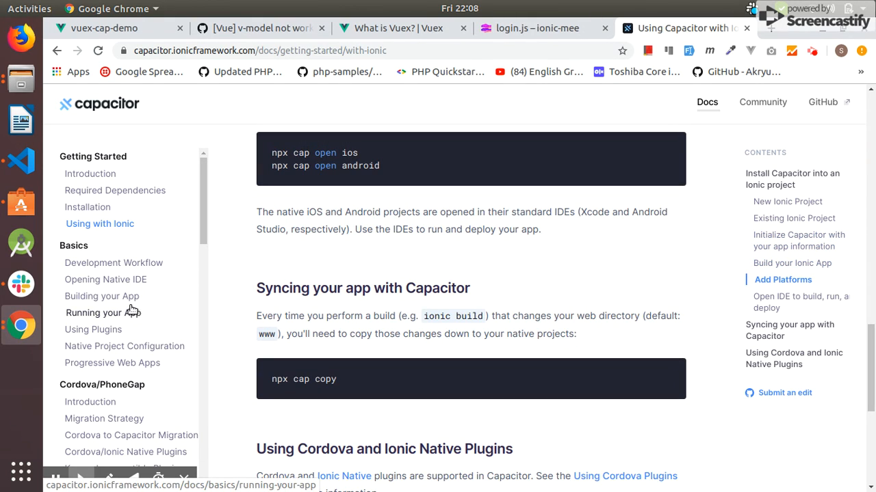
# Step: Open the Building your App guide and scroll to its Copying Web Code section
pyautogui.click(101, 296)
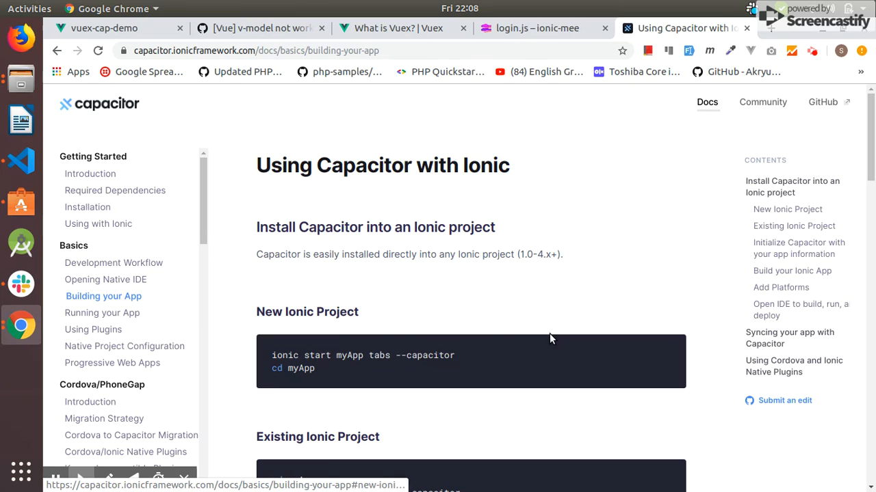
pyautogui.scroll(-3)
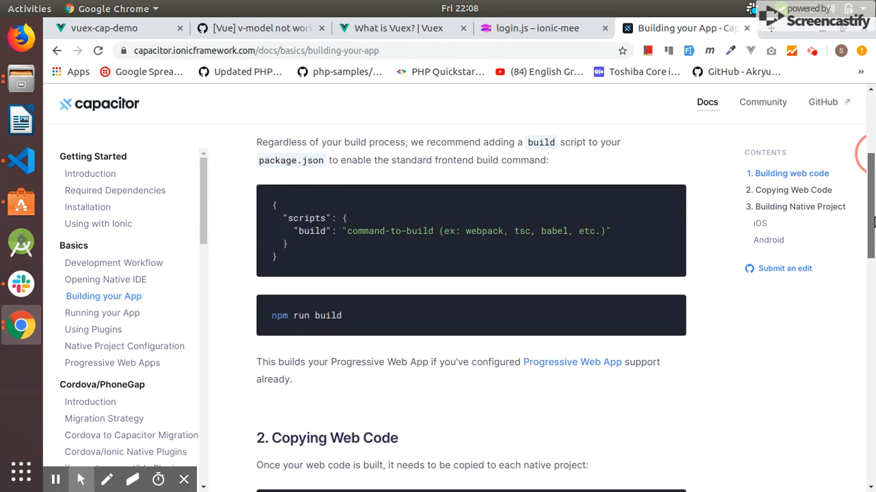
pyautogui.scroll(-3)
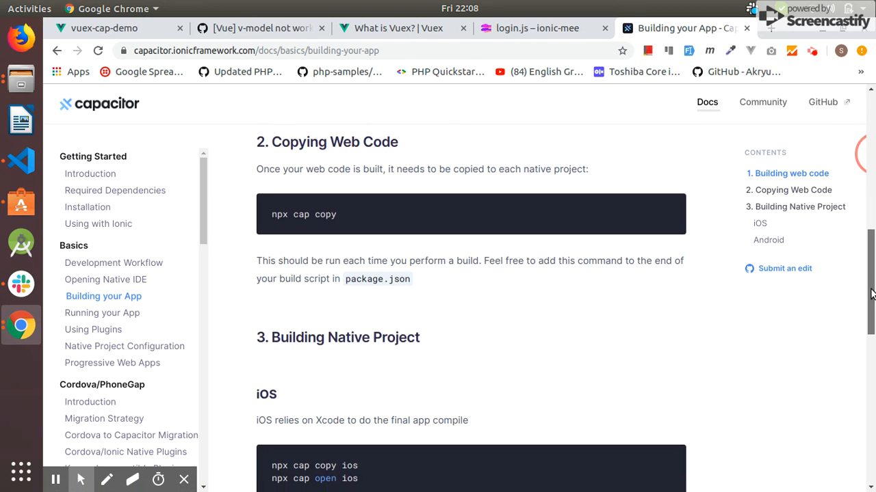
pyautogui.scroll(3)
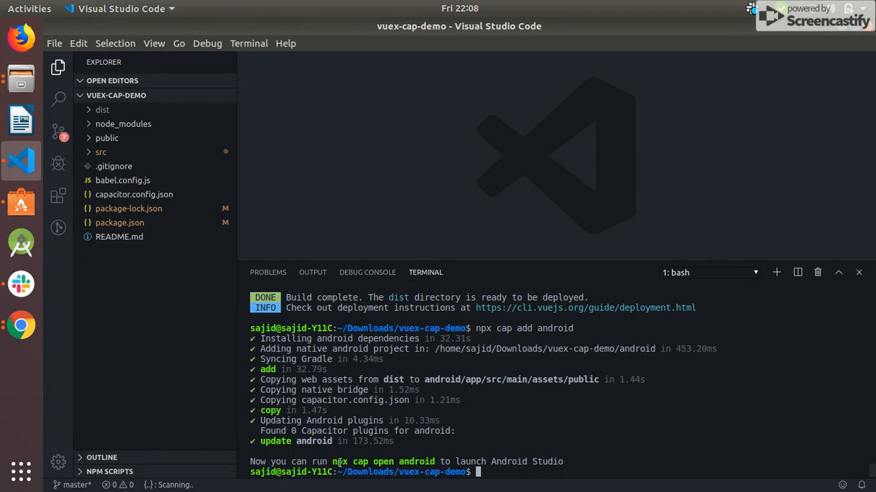
pyautogui.moveTo(22, 322)
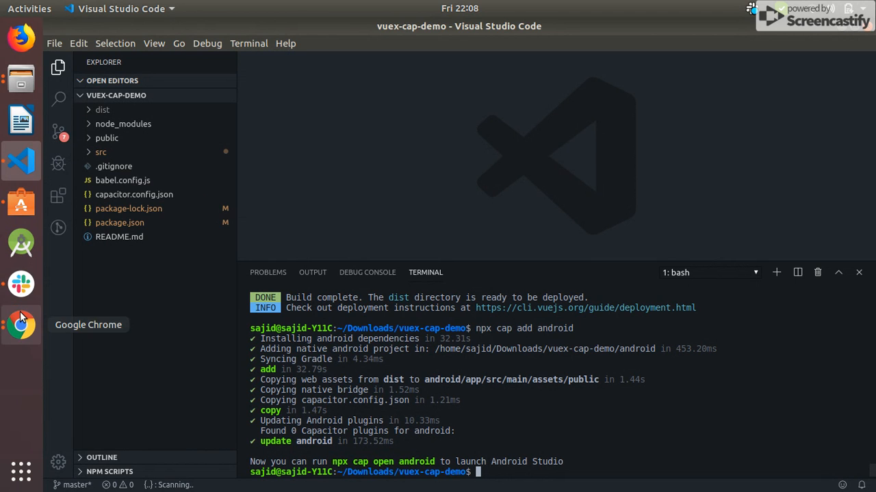
# Step: Return to the Capacitor building-your-app guide in Chrome after checking the add android output
pyautogui.click(20, 322)
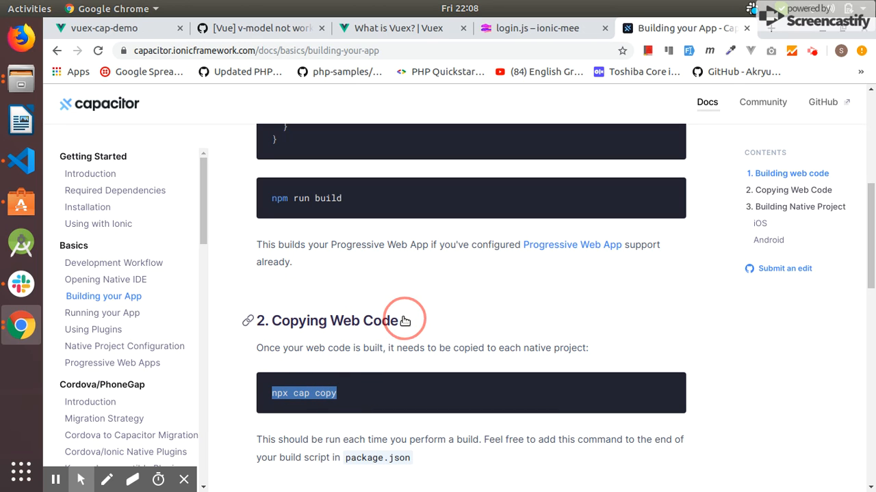
pyautogui.scroll(-3)
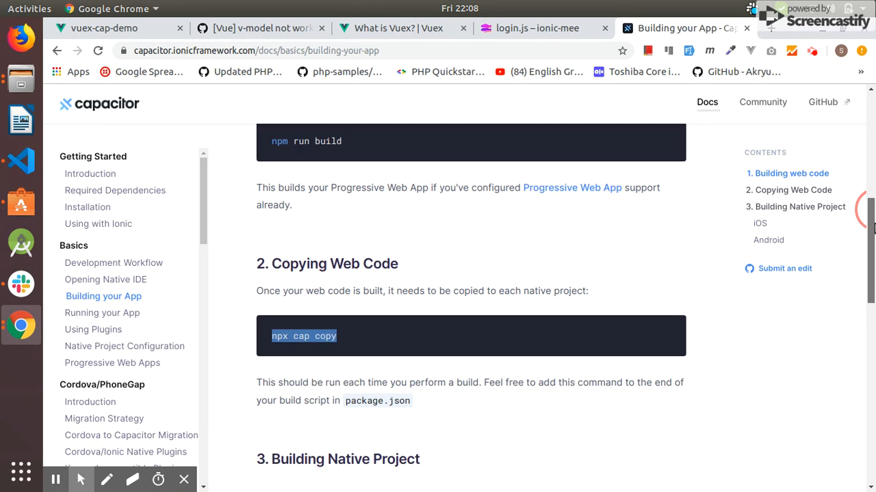
pyautogui.scroll(-3)
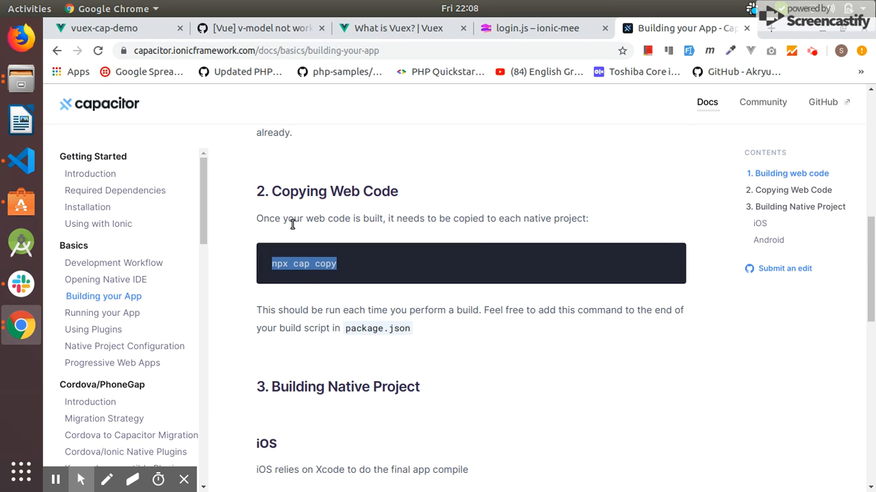
pyautogui.moveTo(414, 218); pyautogui.dragTo(500, 218)
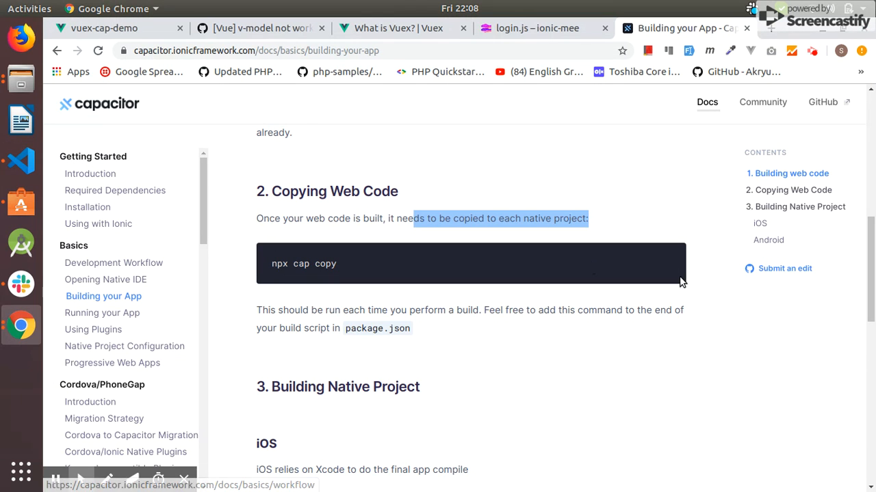
pyautogui.scroll(-3)
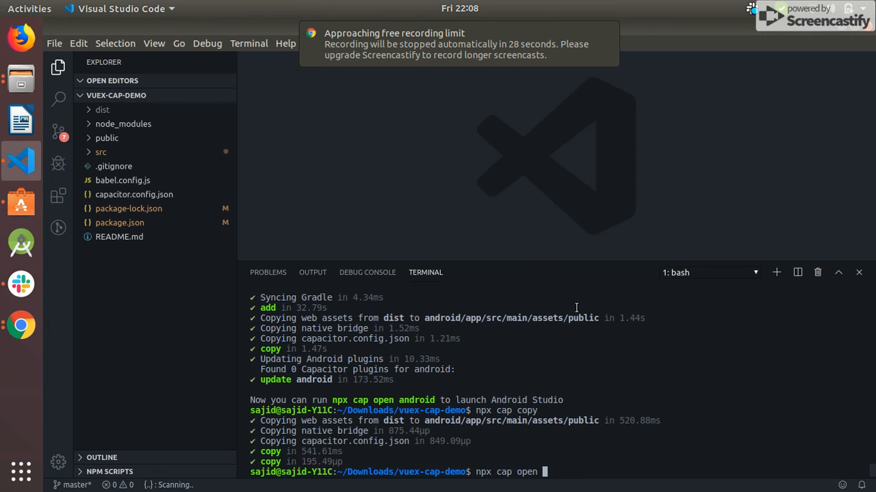
# Step: Run npx cap open android and scroll through the ENOENT studio.sh not-found error
pyautogui.write('android')
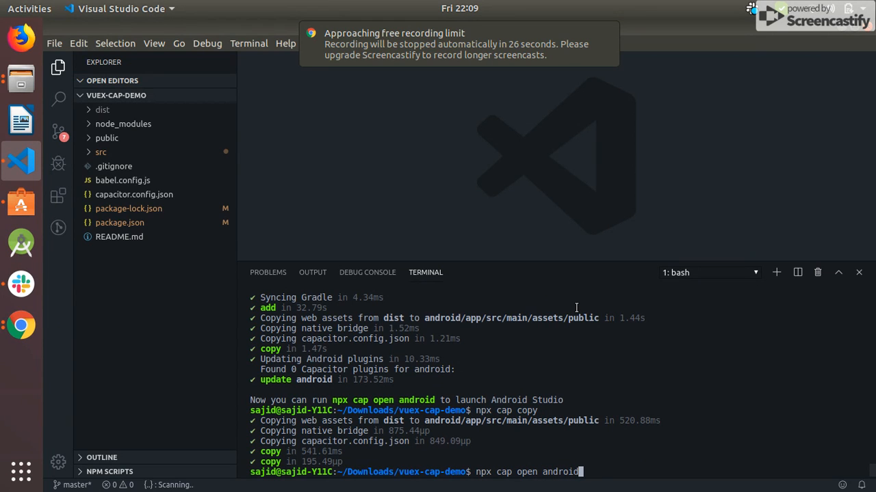
pyautogui.press('Return')
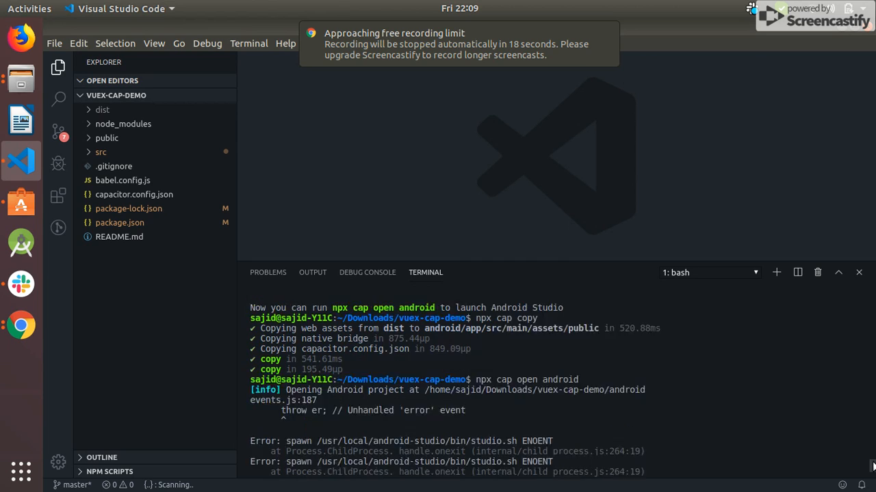
pyautogui.scroll(-3)
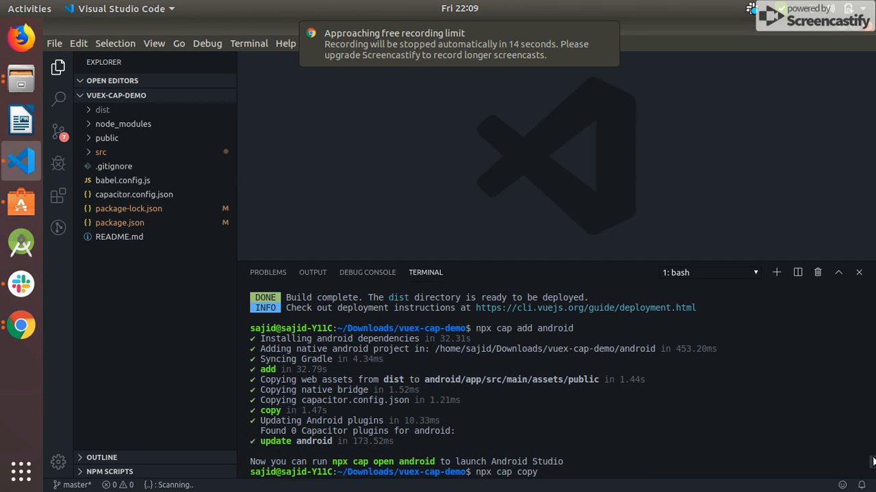
pyautogui.scroll(-3)
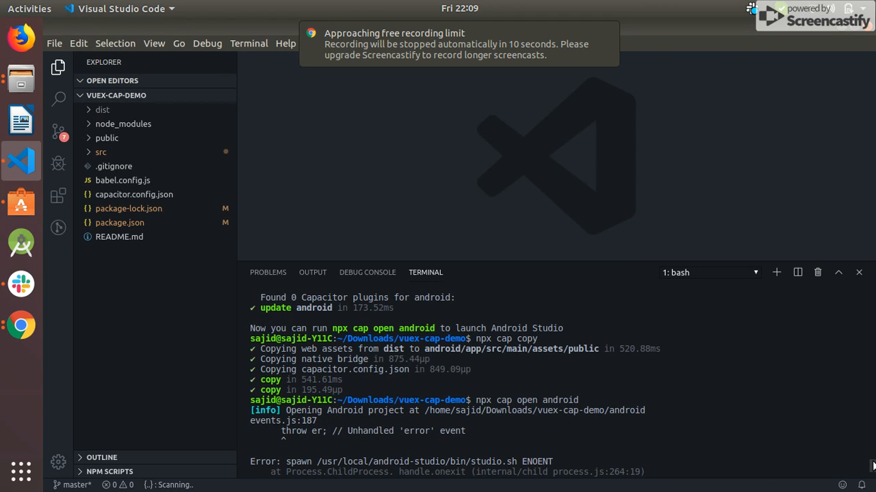
pyautogui.scroll(-3)
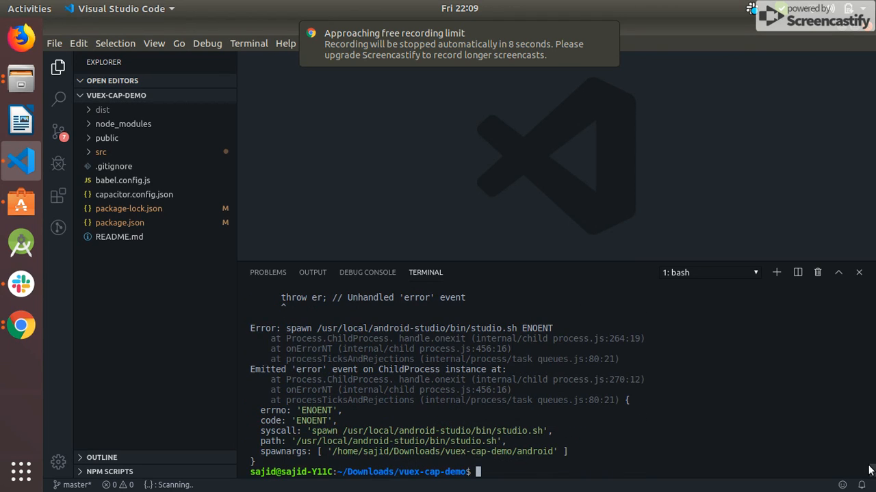